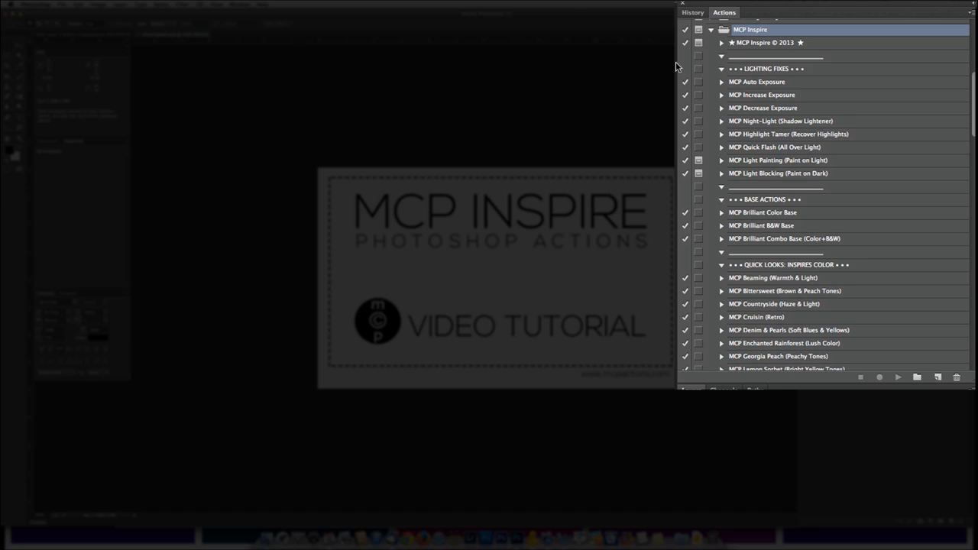
# Step: Browse the Lighting Fixes group: Light Painting, Brilliant Color Base and Brilliant Combo Base actions
pyautogui.click(772, 69)
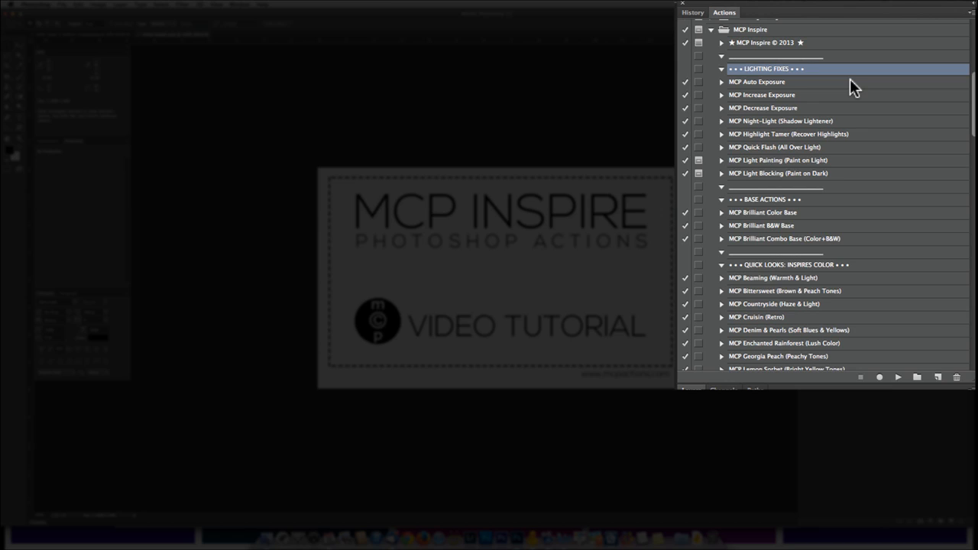
pyautogui.moveTo(853, 84)
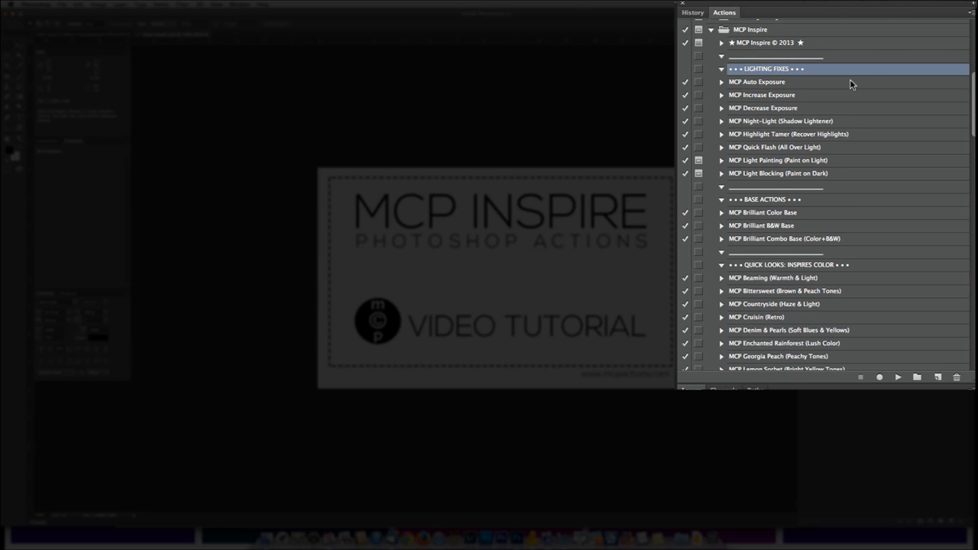
pyautogui.click(778, 161)
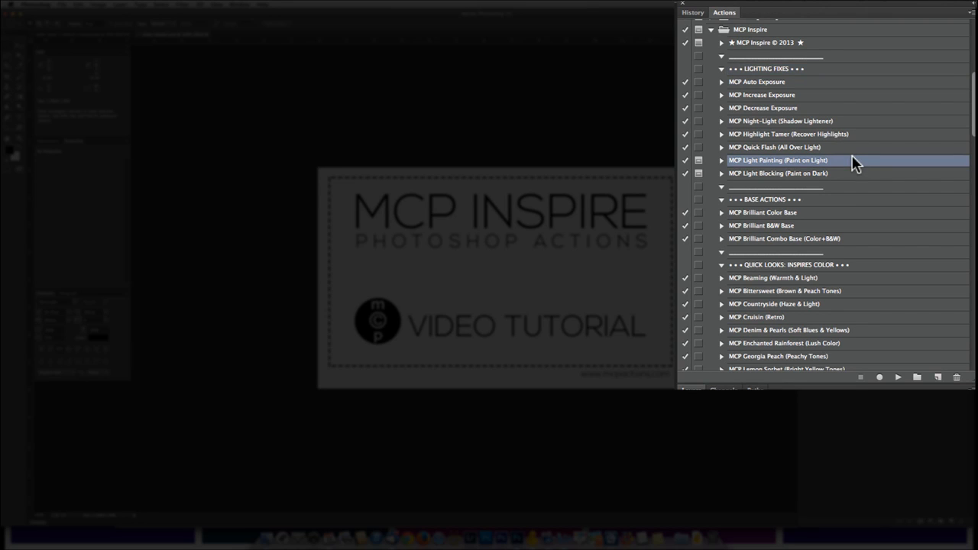
pyautogui.click(761, 212)
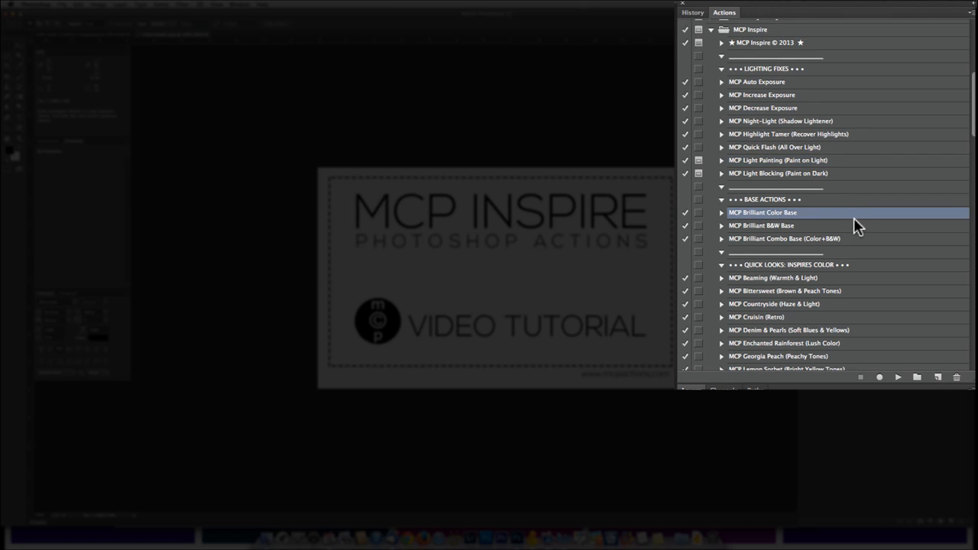
pyautogui.moveTo(840, 231)
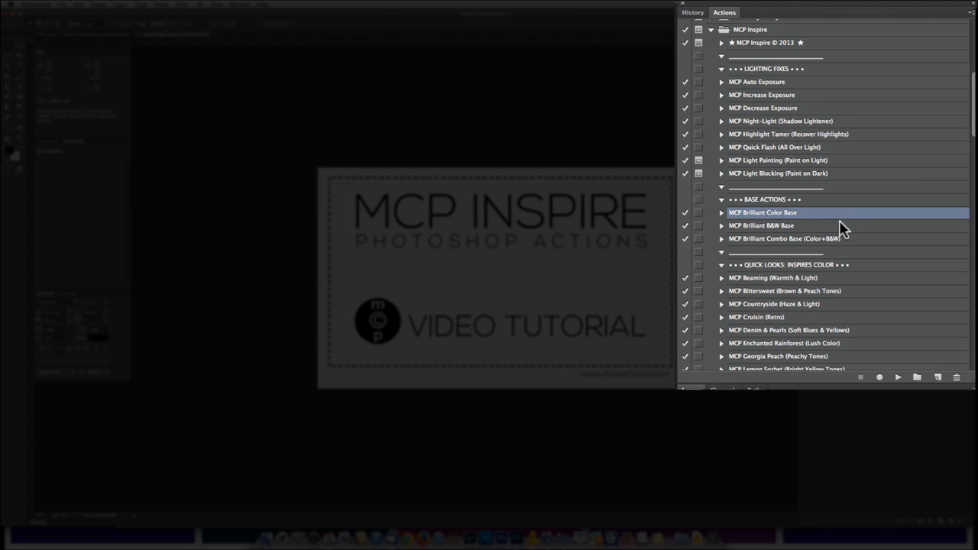
pyautogui.click(784, 238)
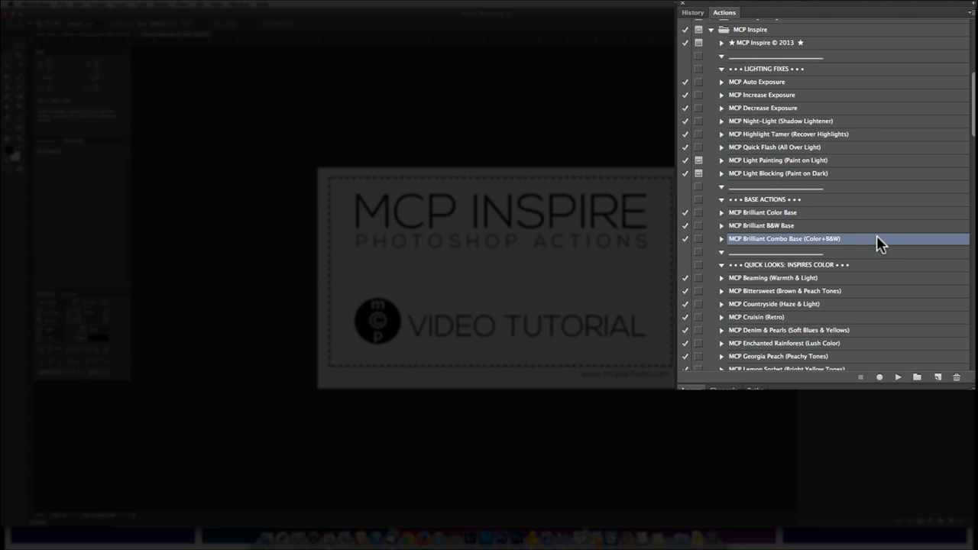
pyautogui.click(761, 213)
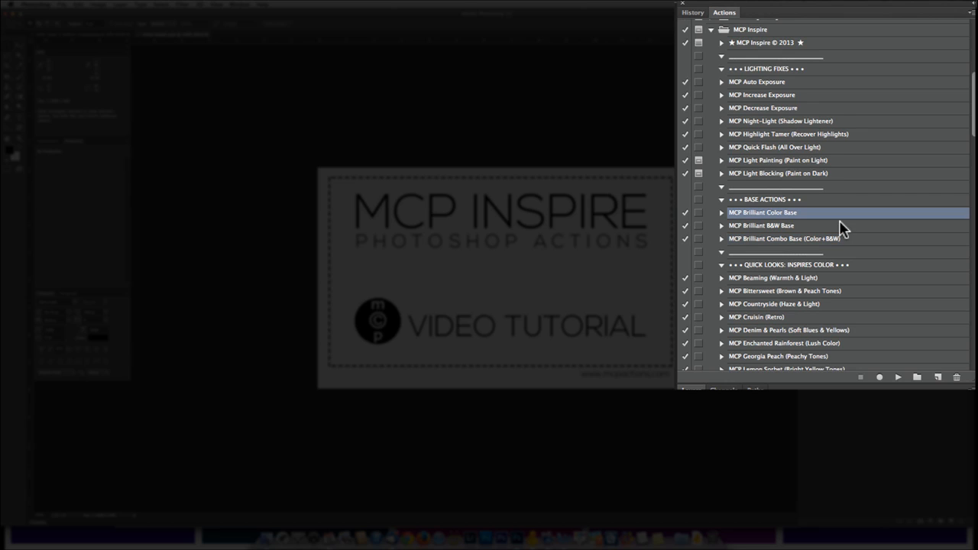
pyautogui.click(784, 238)
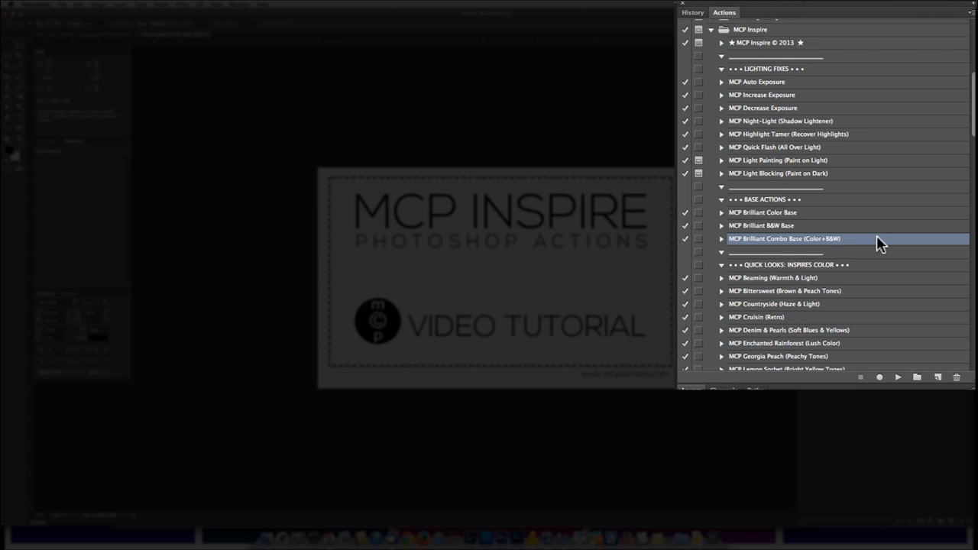
pyautogui.scroll(3)
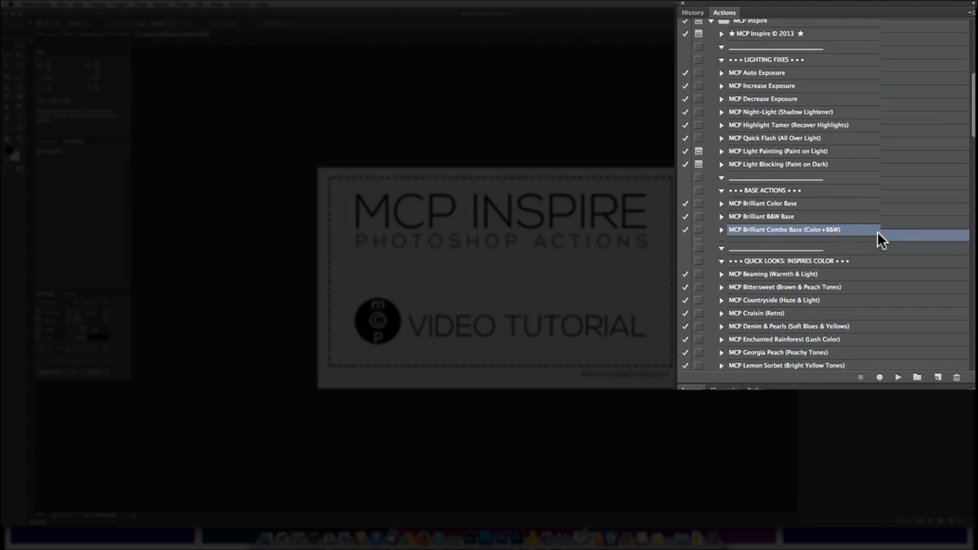
pyautogui.scroll(-3)
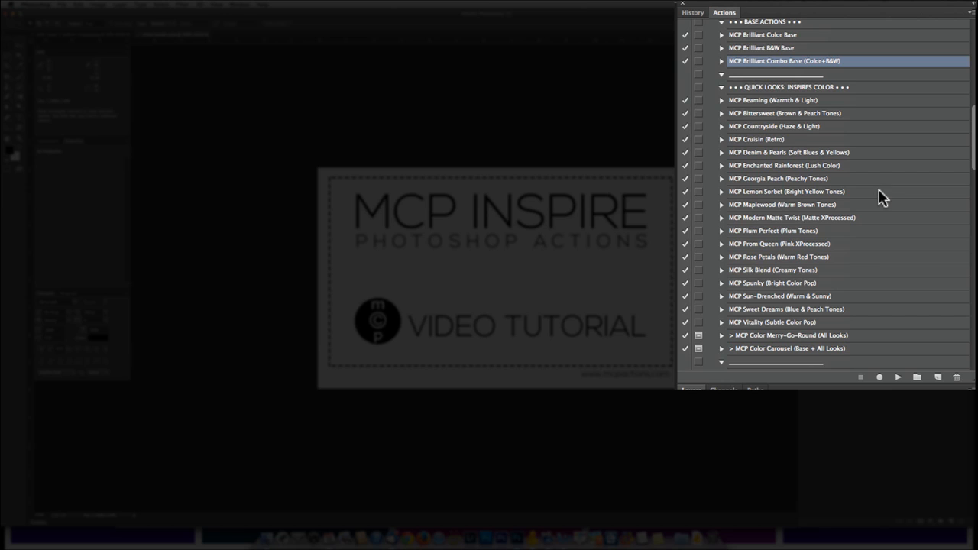
pyautogui.moveTo(853, 340)
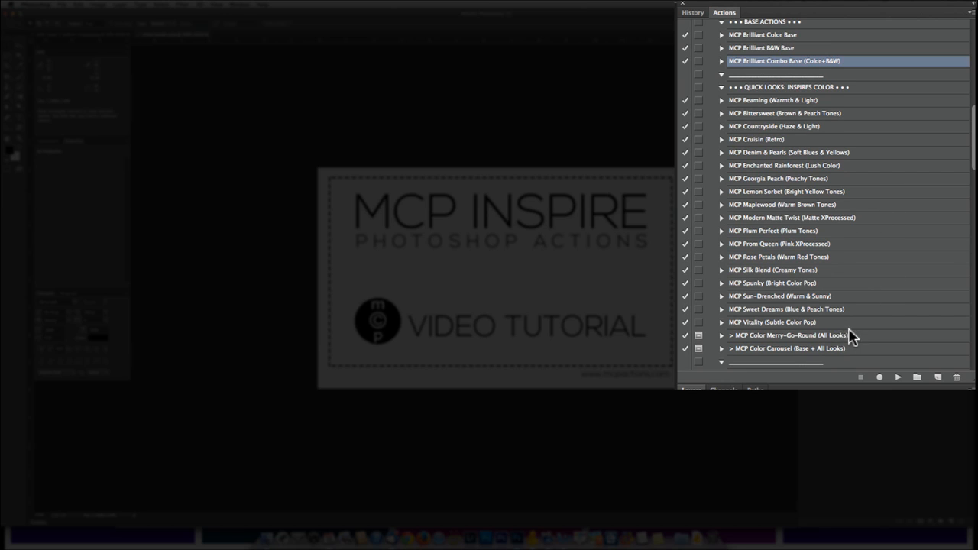
# Step: Browse the Color Carousel action and the Mood Rings, Color Tricks and Little Helpers action groups
pyautogui.click(788, 349)
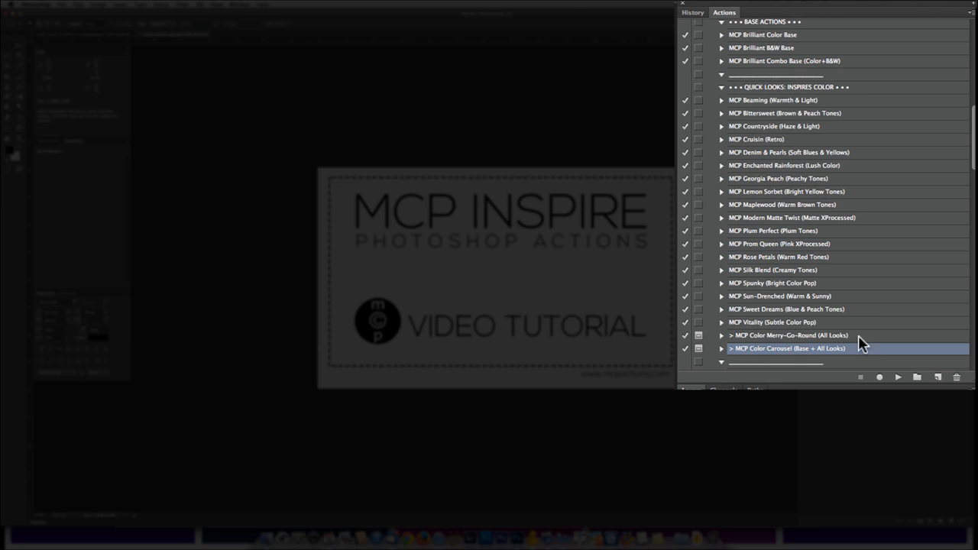
pyautogui.scroll(-3)
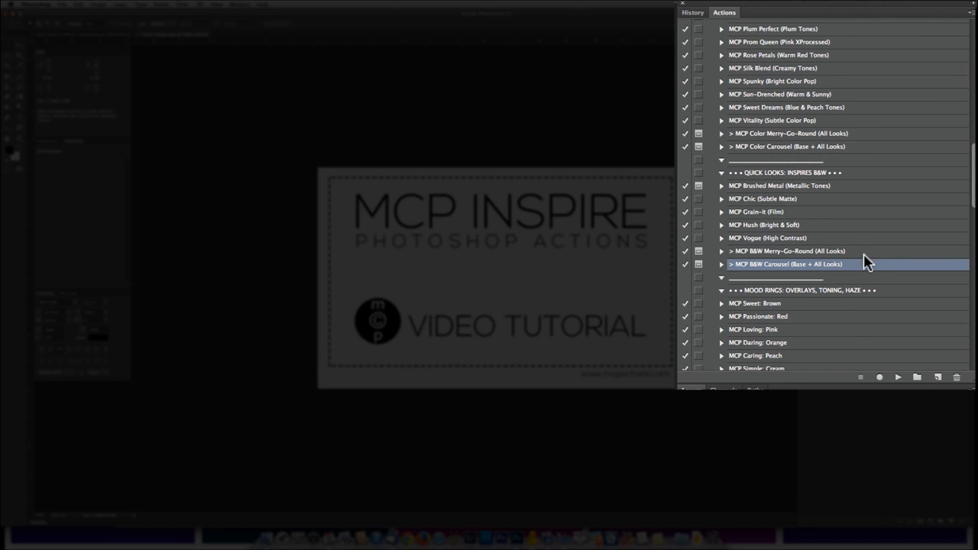
pyautogui.moveTo(780, 274)
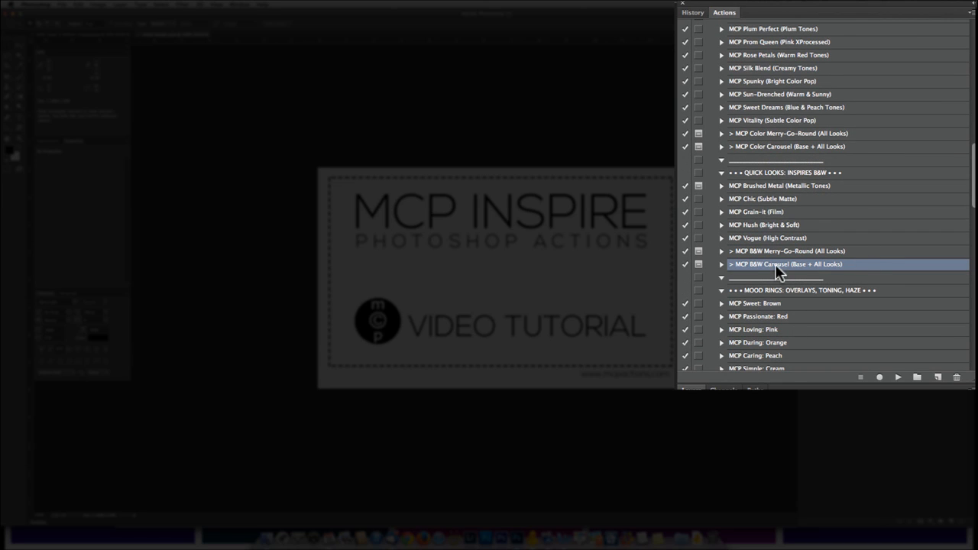
pyautogui.moveTo(808, 259)
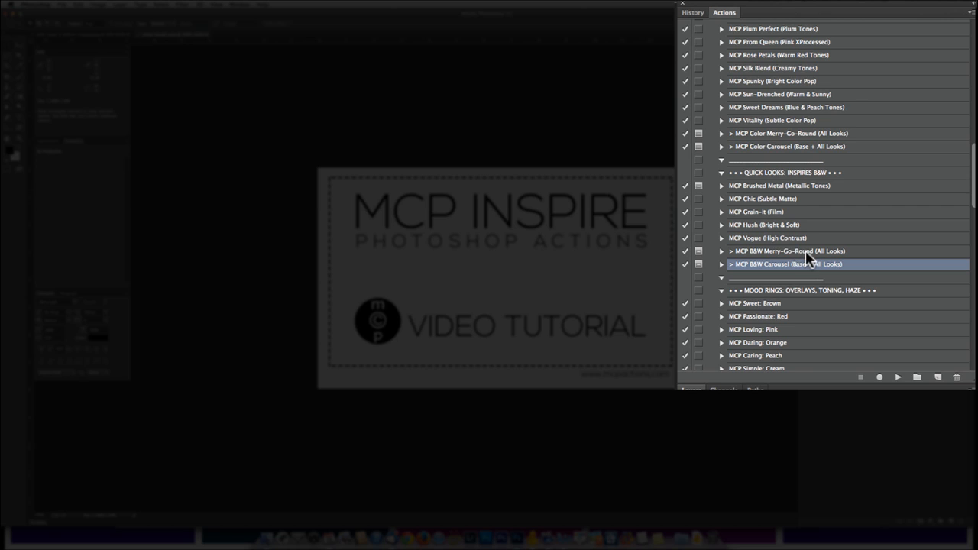
pyautogui.scroll(-3)
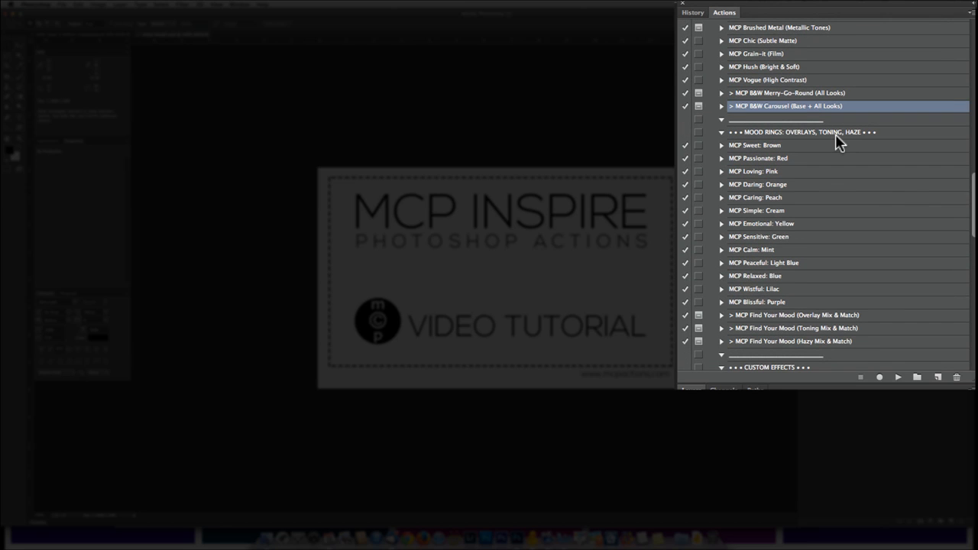
pyautogui.moveTo(819, 144)
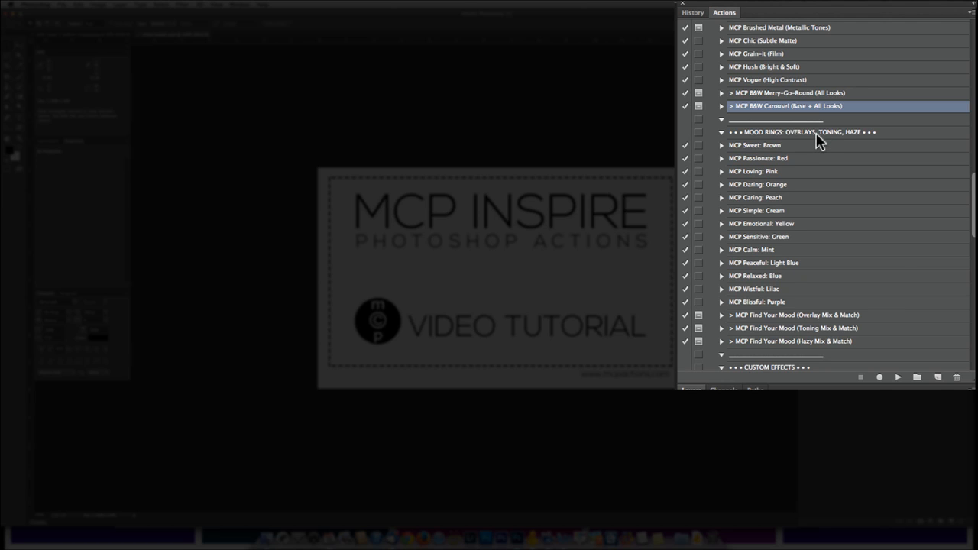
pyautogui.click(800, 132)
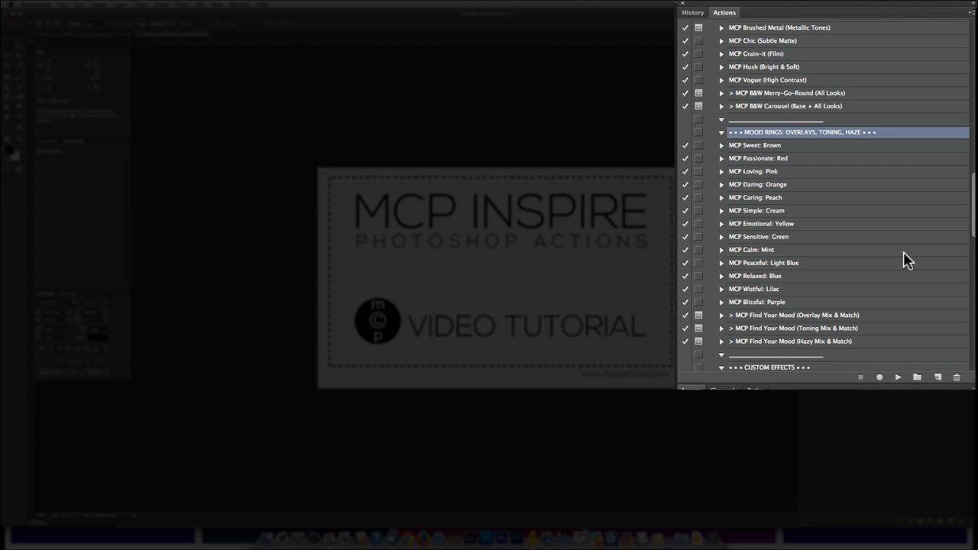
pyautogui.scroll(-3)
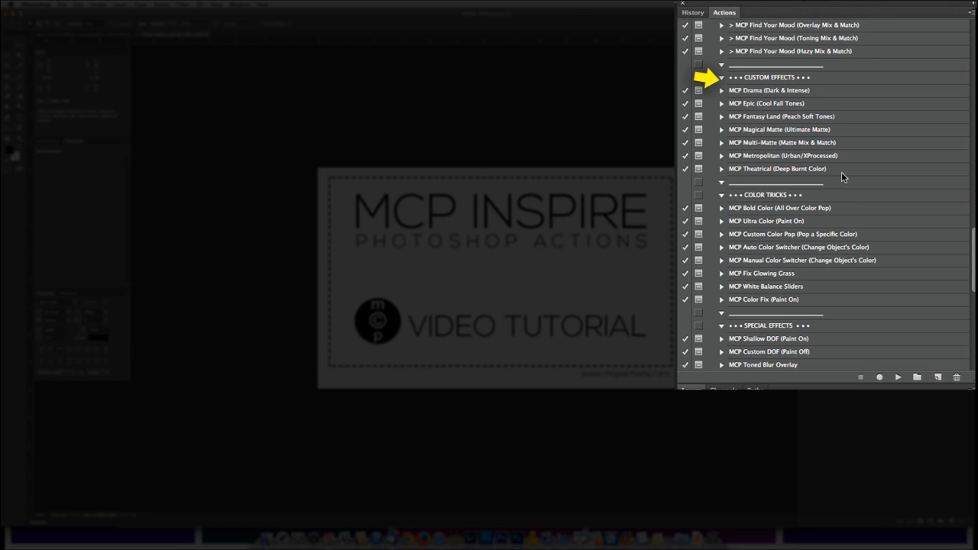
pyautogui.click(770, 90)
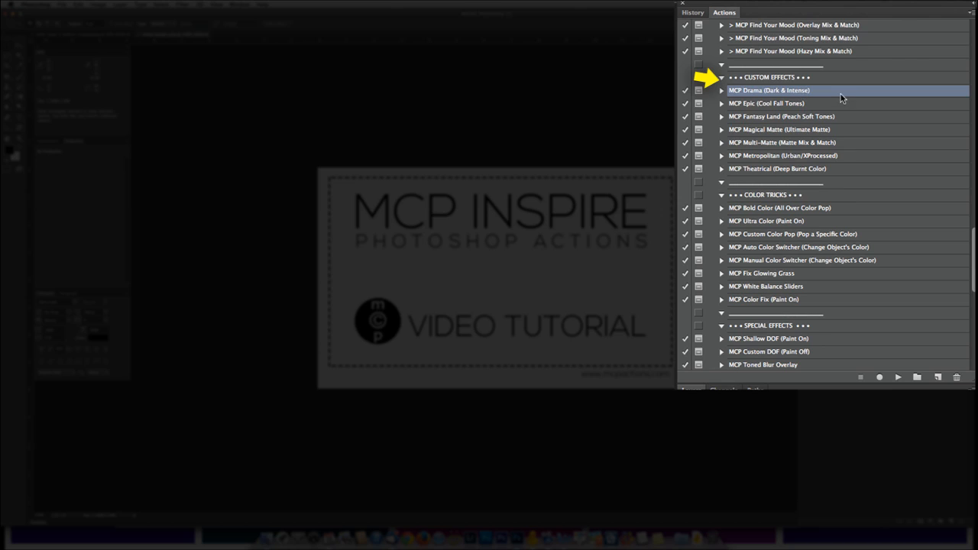
pyautogui.click(782, 142)
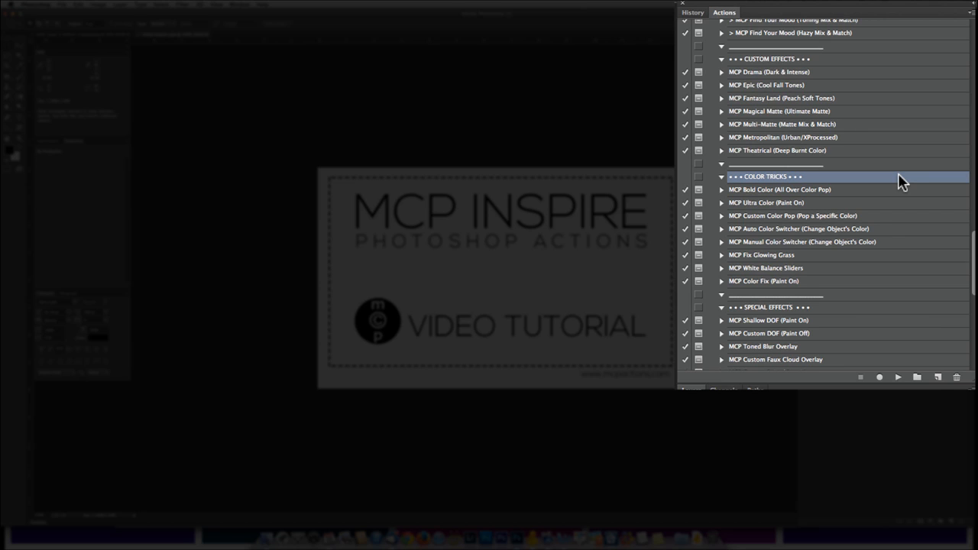
pyautogui.scroll(-3)
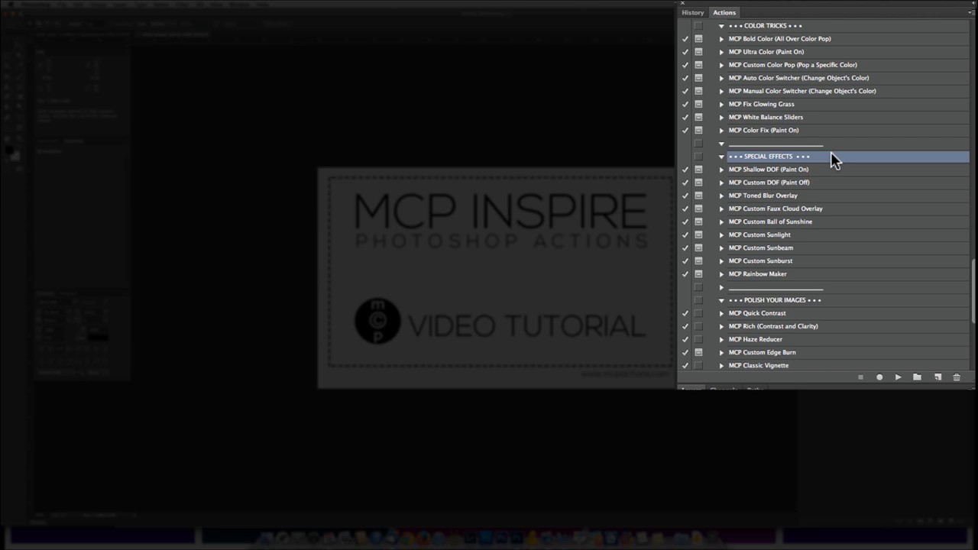
pyautogui.moveTo(832, 158)
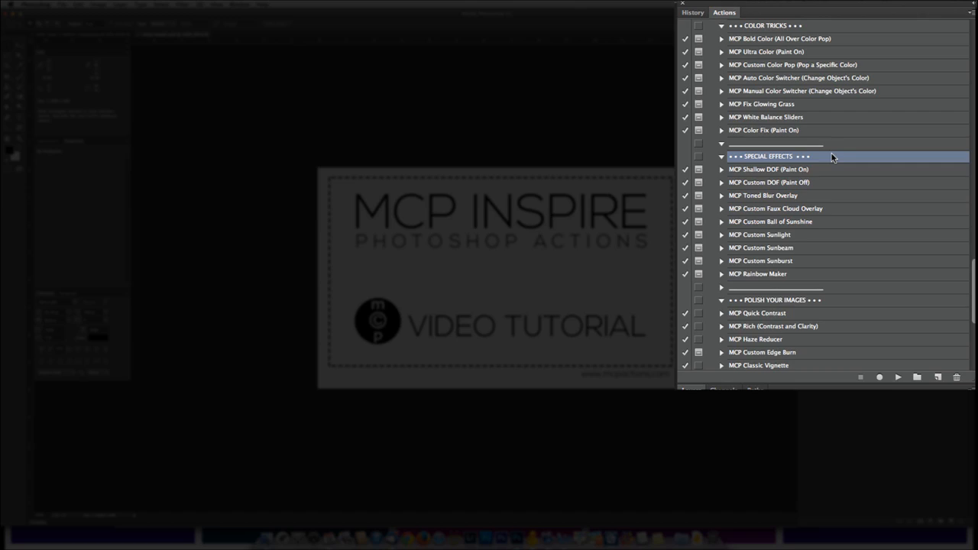
pyautogui.scroll(-3)
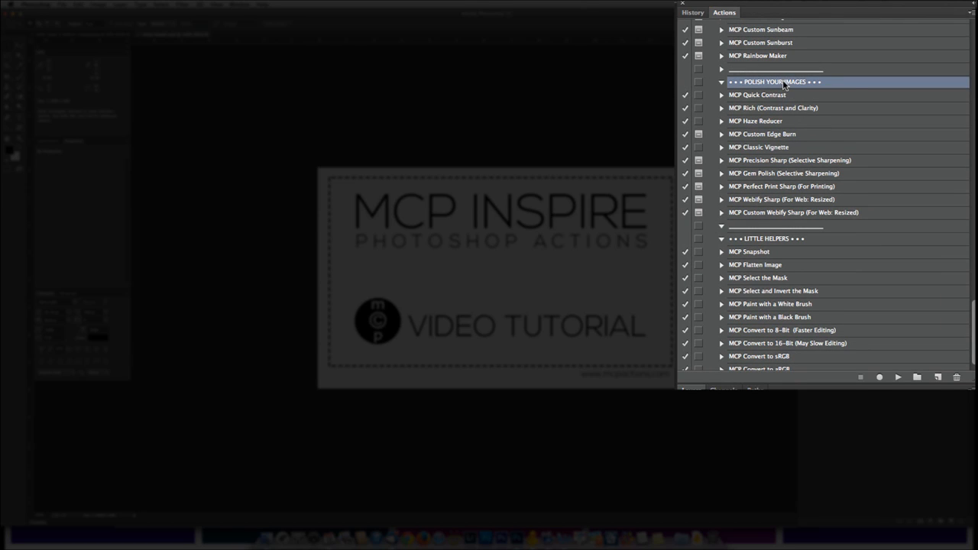
pyautogui.moveTo(898, 101)
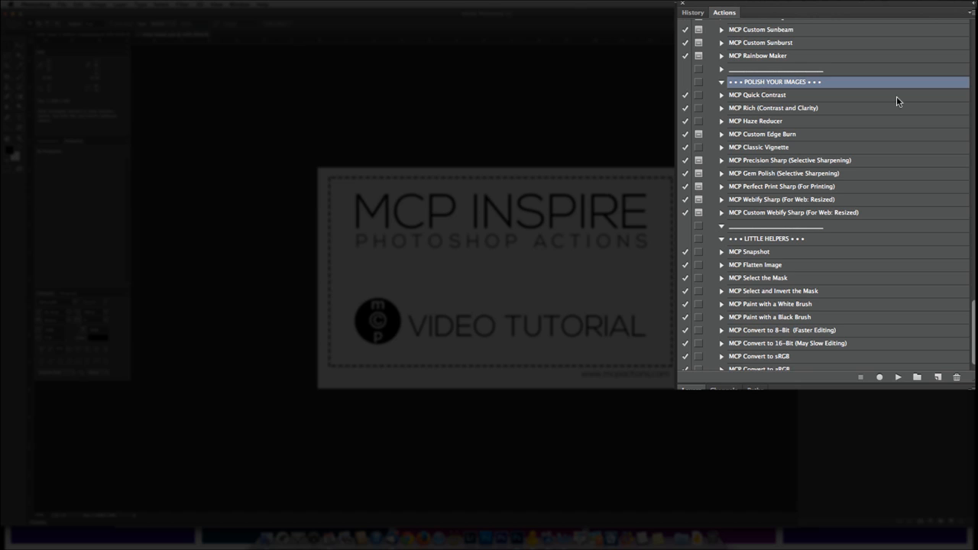
pyautogui.moveTo(868, 134)
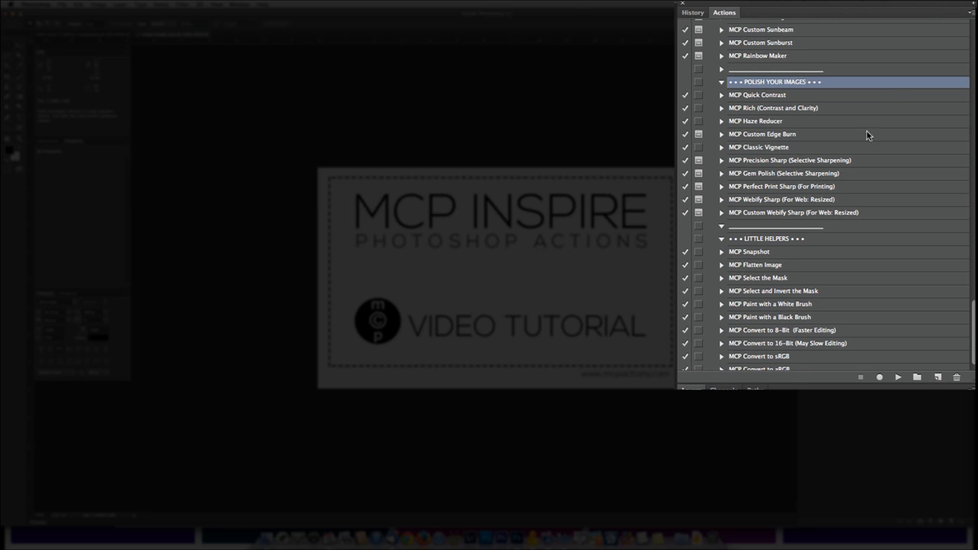
pyautogui.click(783, 172)
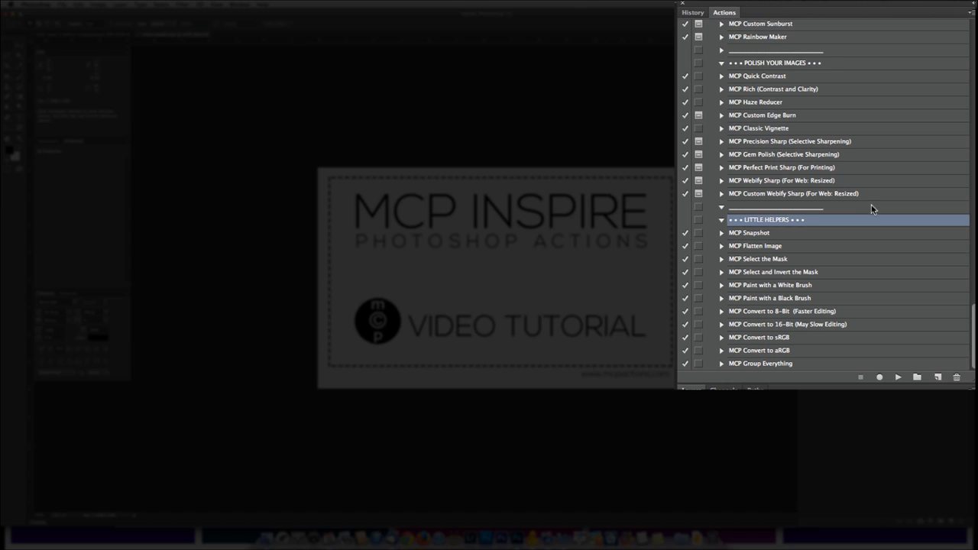
pyautogui.moveTo(875, 215)
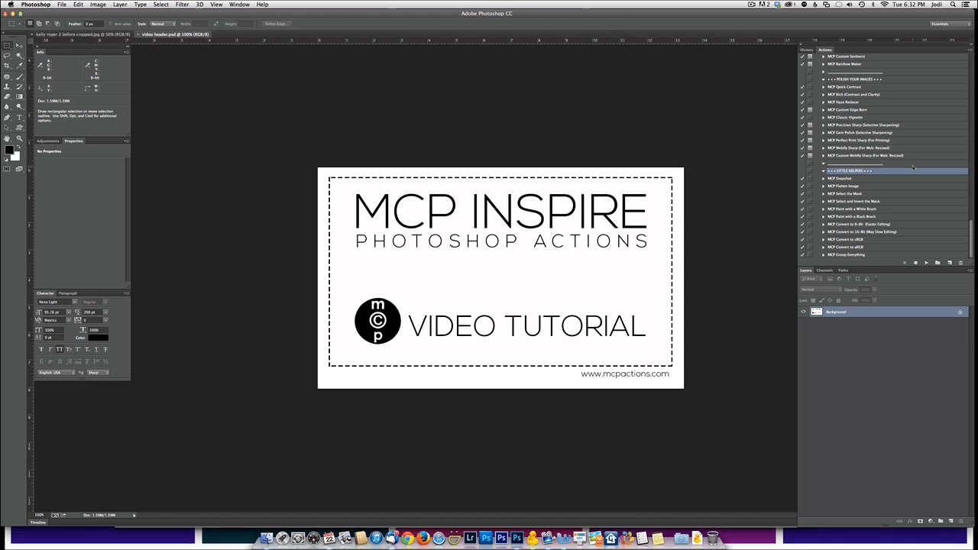
# Step: Open the girl's portrait and run the Color Carousel action through its Continue prompt
pyautogui.click(58, 34)
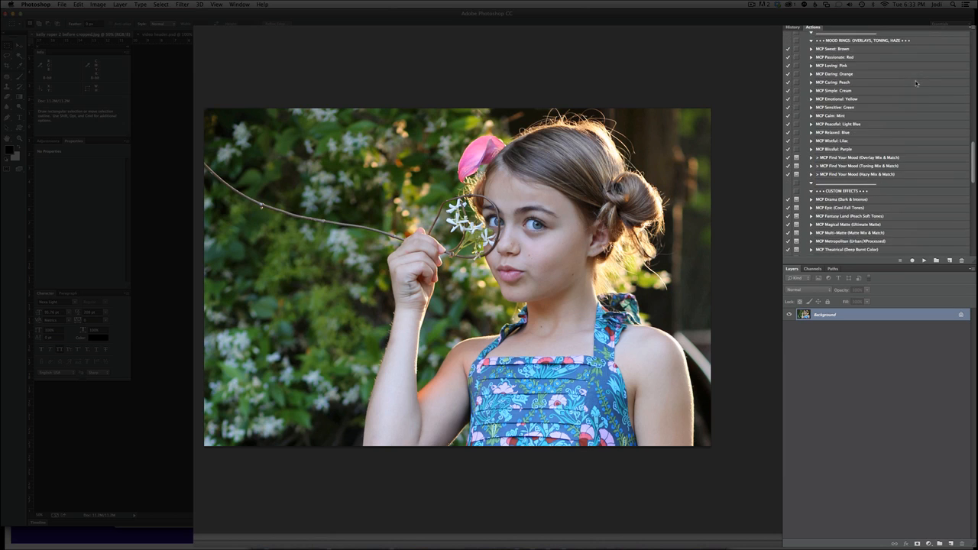
pyautogui.scroll(3)
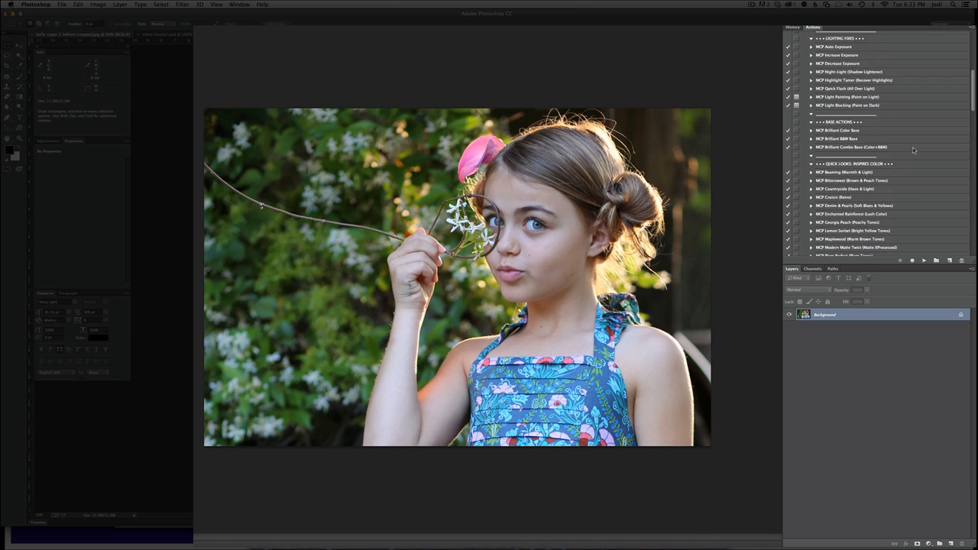
pyautogui.scroll(-3)
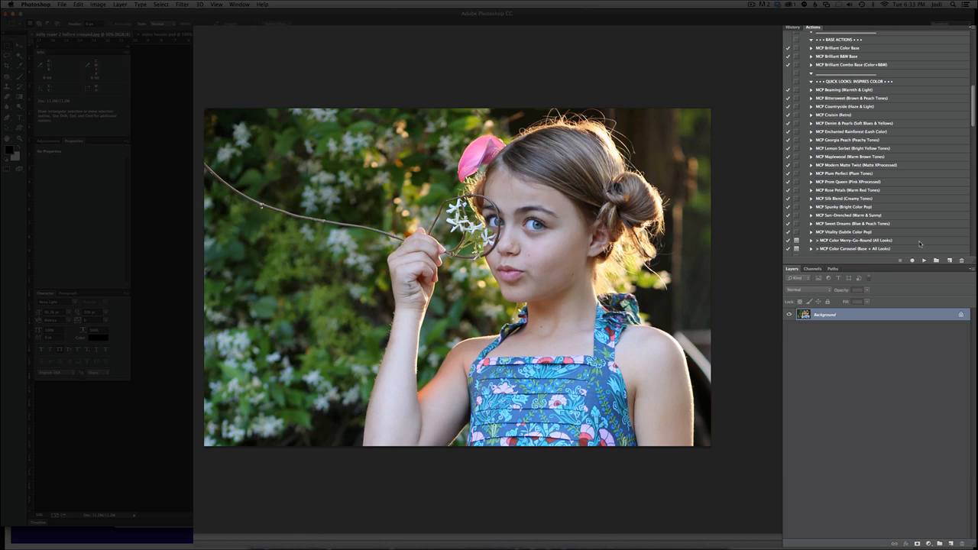
pyautogui.scroll(3)
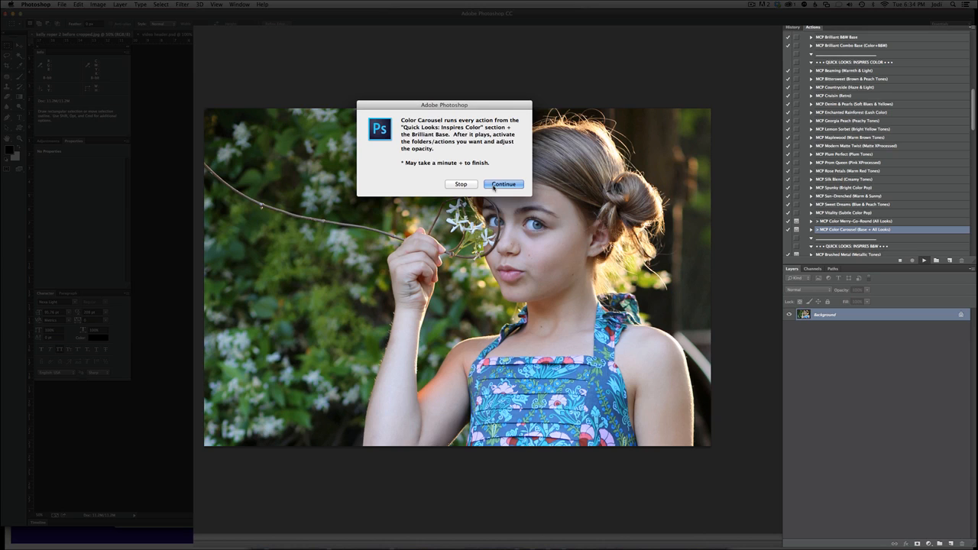
pyautogui.click(504, 183)
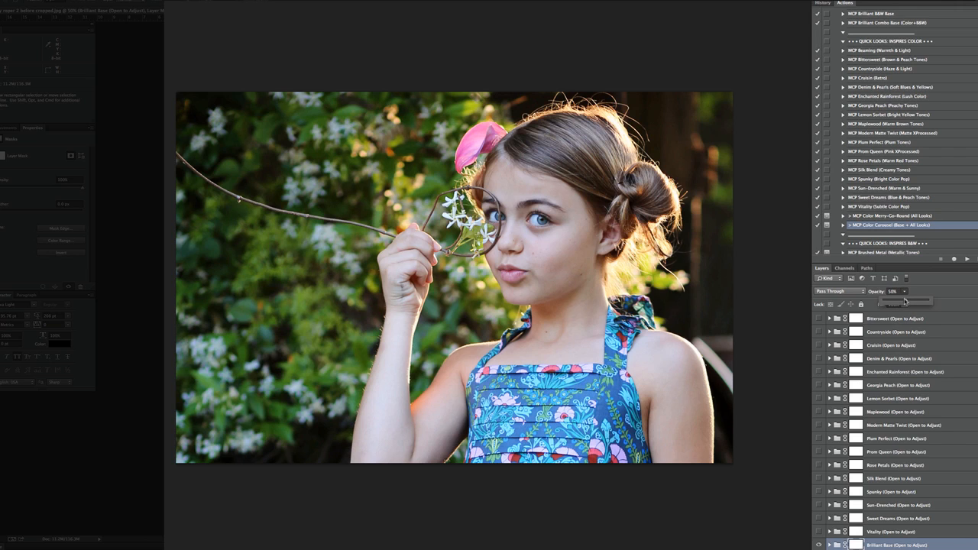
# Step: Raise the opacity of a color look layer group for warmer, more vivid colour
pyautogui.moveTo(890, 298); pyautogui.dragTo(914, 298)
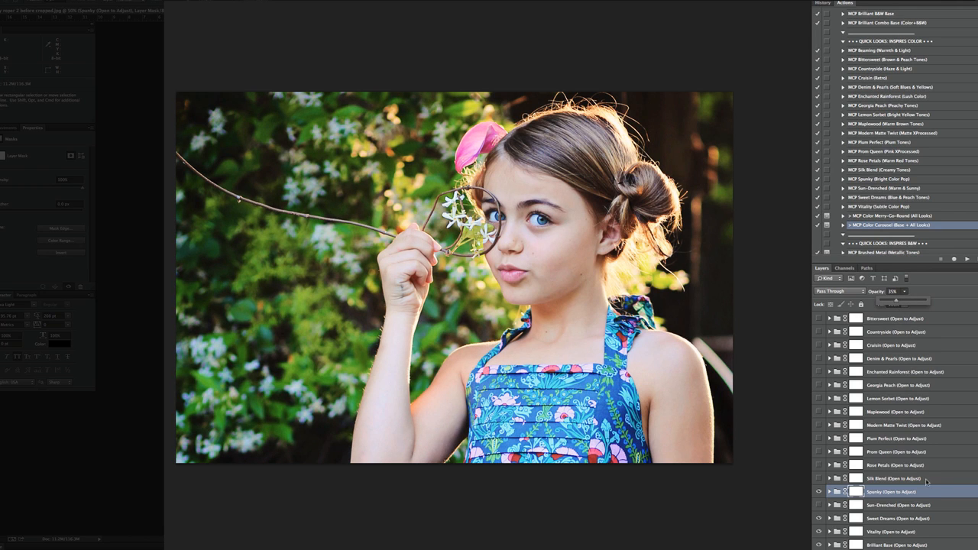
pyautogui.moveTo(920, 480)
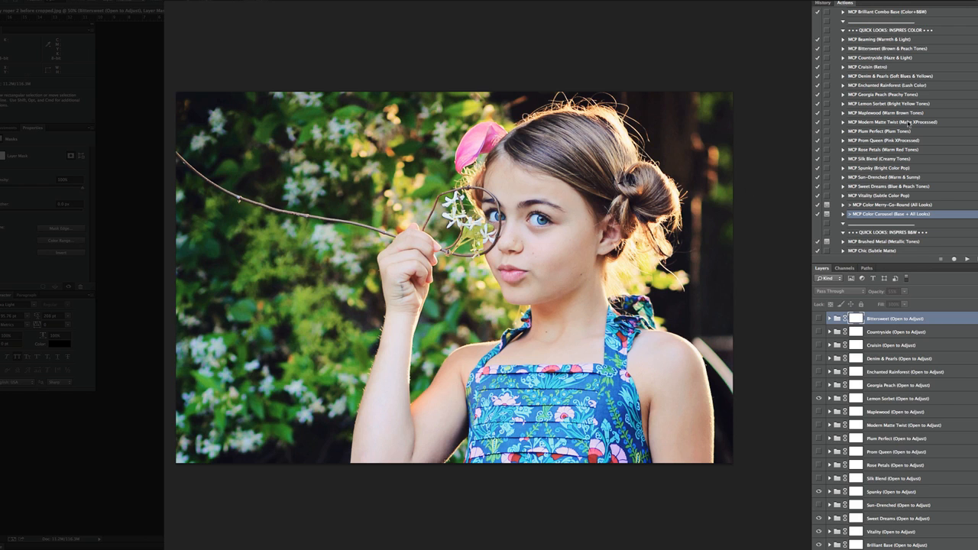
# Step: Run the Color Fix (Paint On) action to add masked colour-correction layers above the looks
pyautogui.scroll(-3)
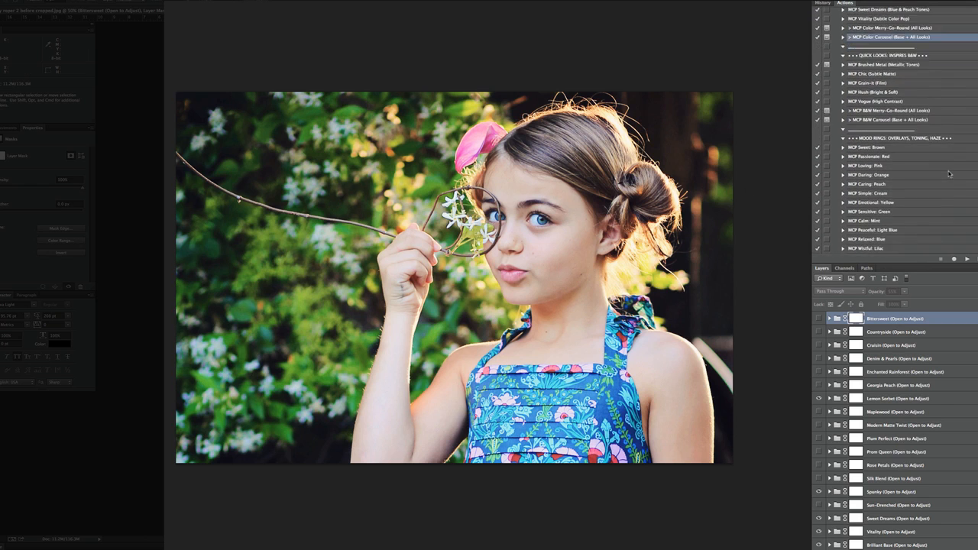
pyautogui.scroll(-3)
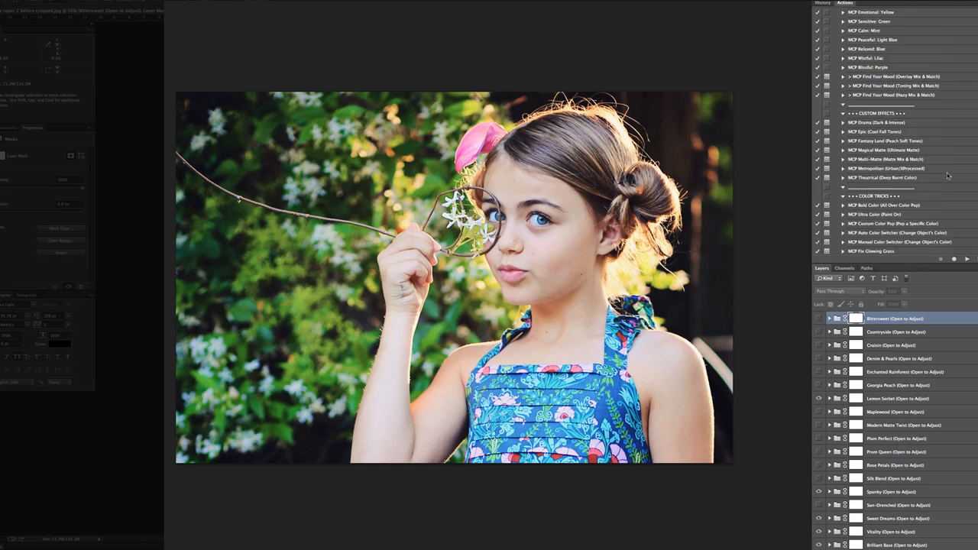
pyautogui.scroll(-3)
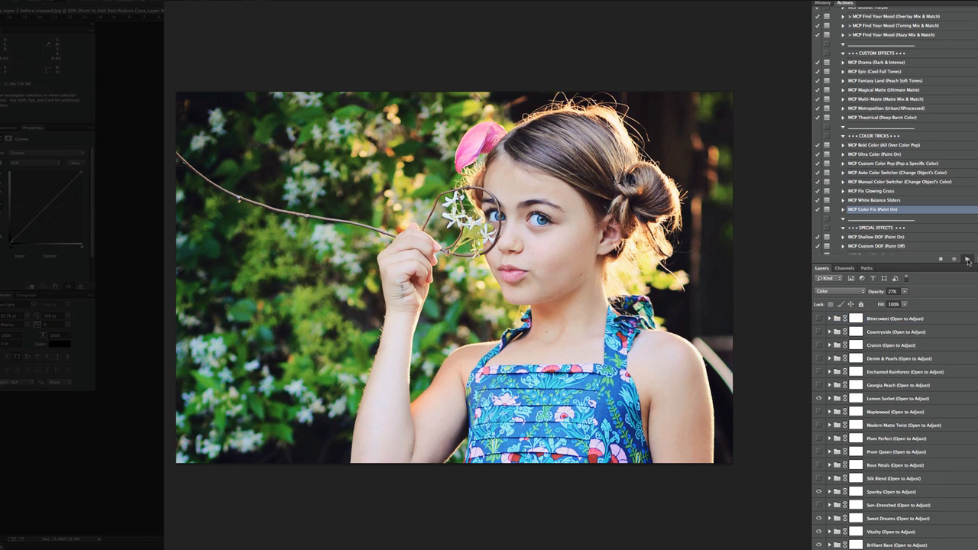
pyautogui.click(828, 319)
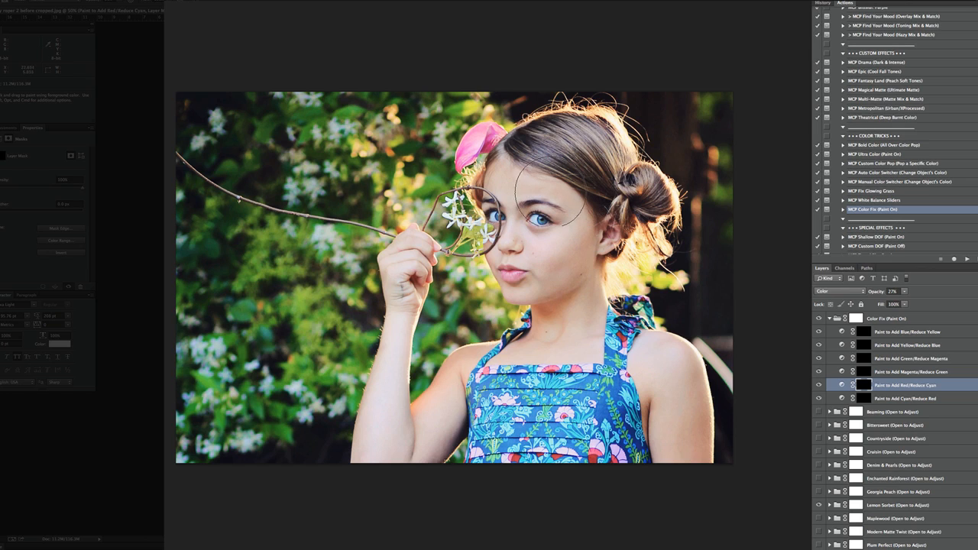
pyautogui.moveTo(538, 257)
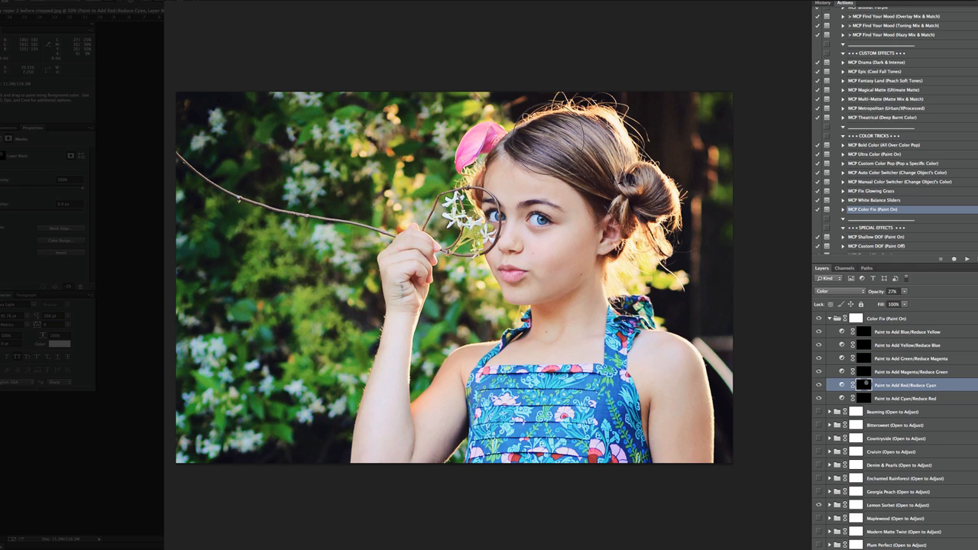
pyautogui.moveTo(550, 287)
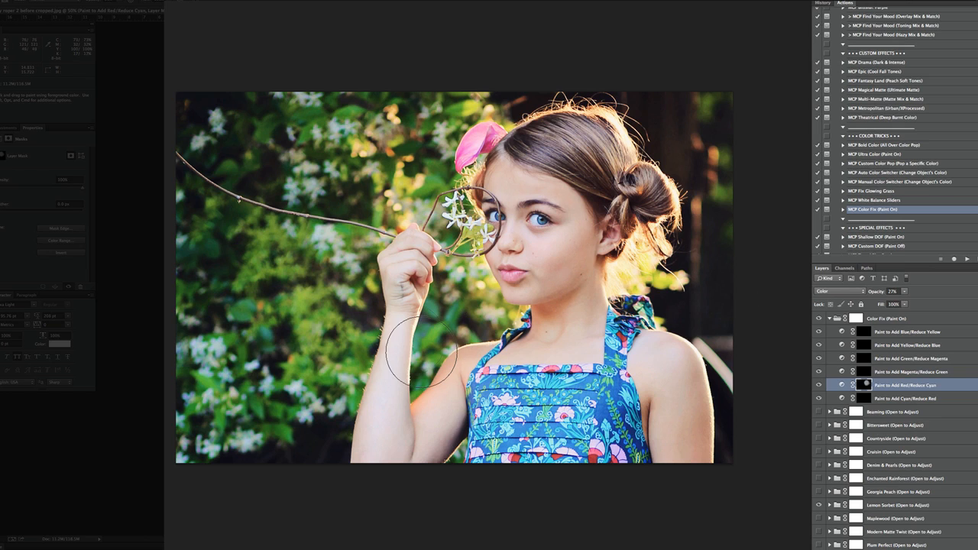
pyautogui.moveTo(707, 436)
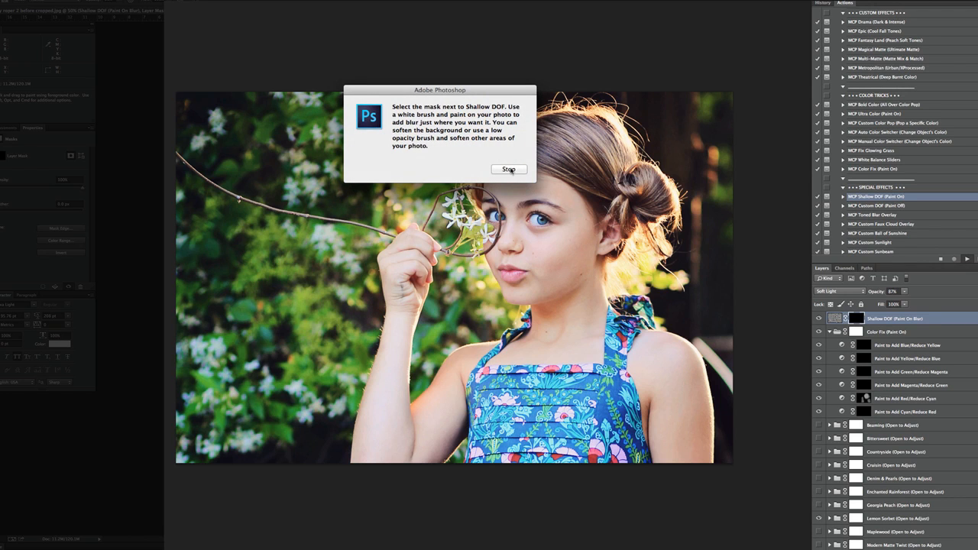
# Step: Accept the Shallow DOF instructions so soft background blur can be painted behind the girl
pyautogui.click(507, 168)
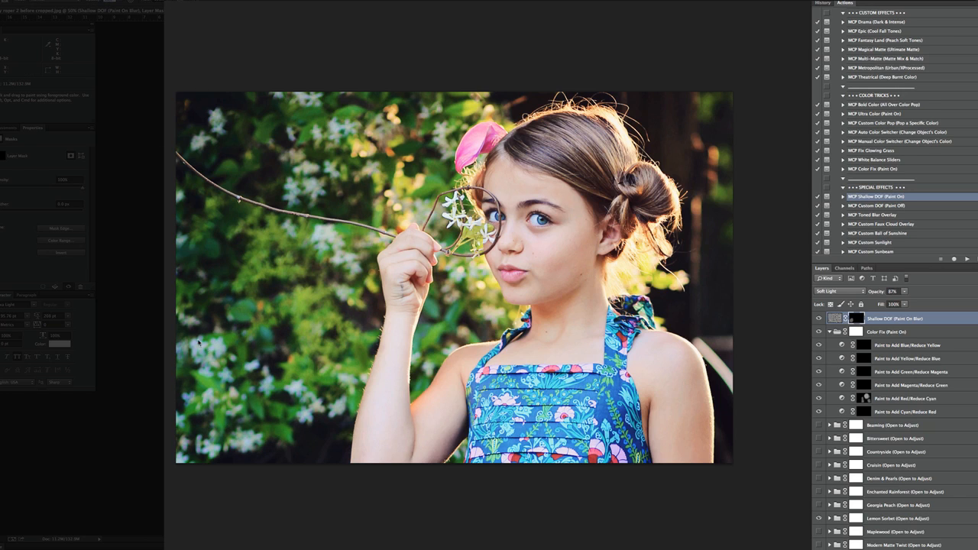
pyautogui.moveTo(207, 380)
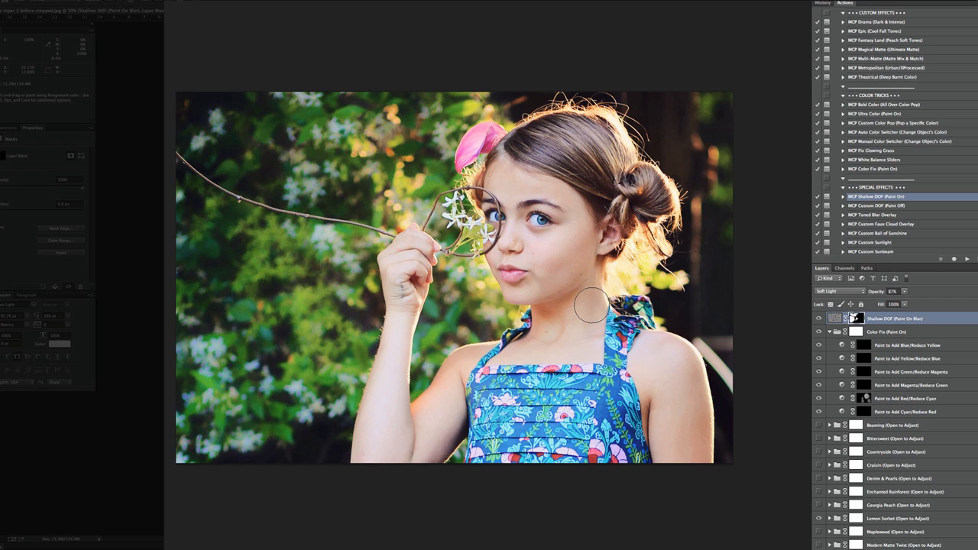
pyautogui.moveTo(599, 298)
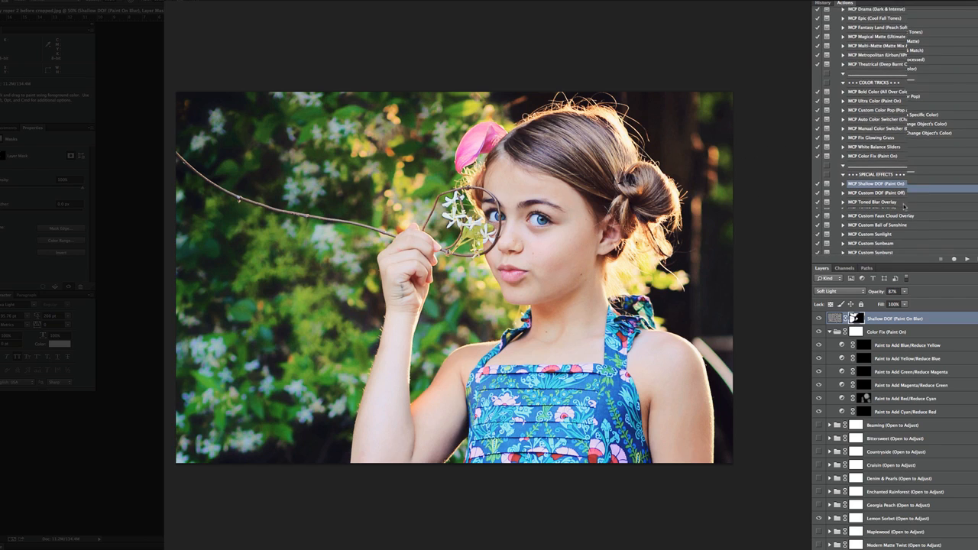
# Step: Run Precision Sharp through its Continue and Stop prompts, then show the History panel
pyautogui.scroll(-3)
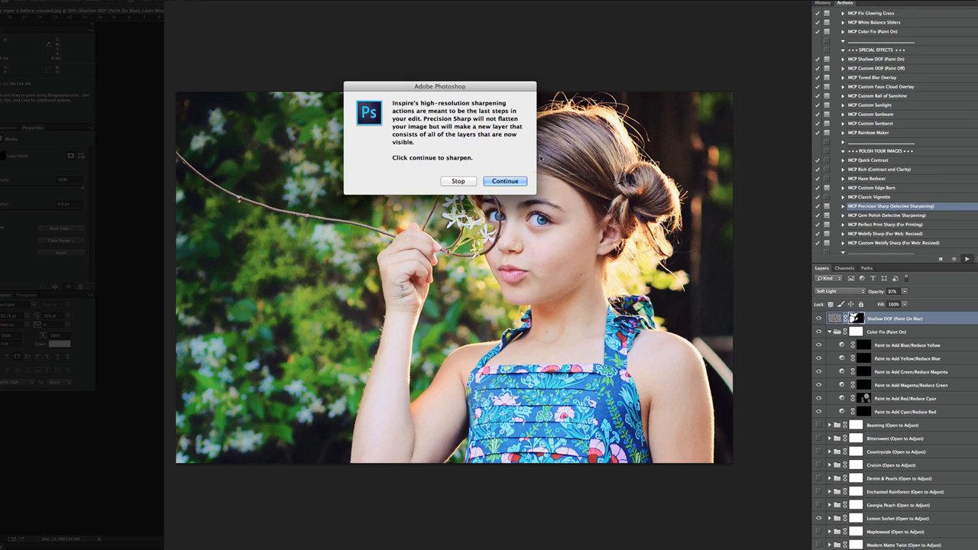
pyautogui.click(504, 181)
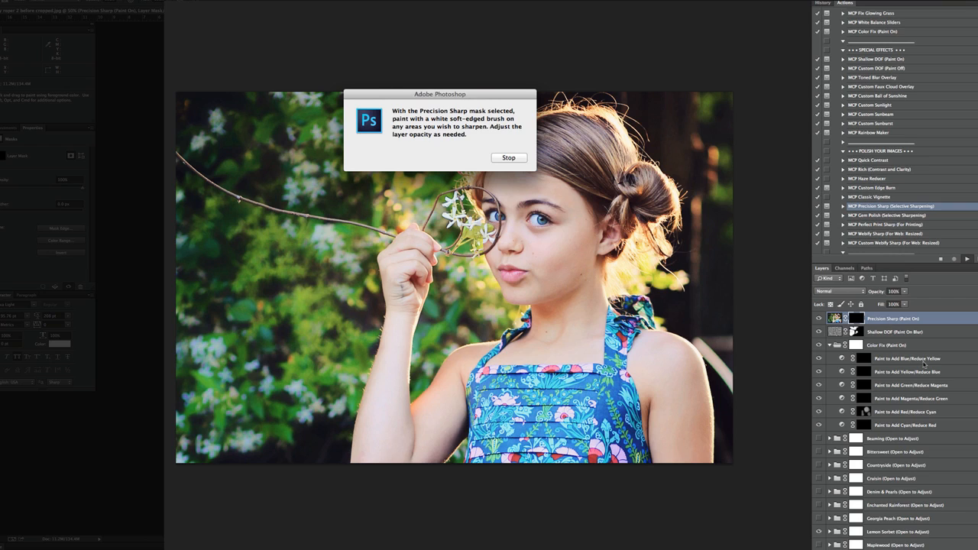
pyautogui.click(507, 158)
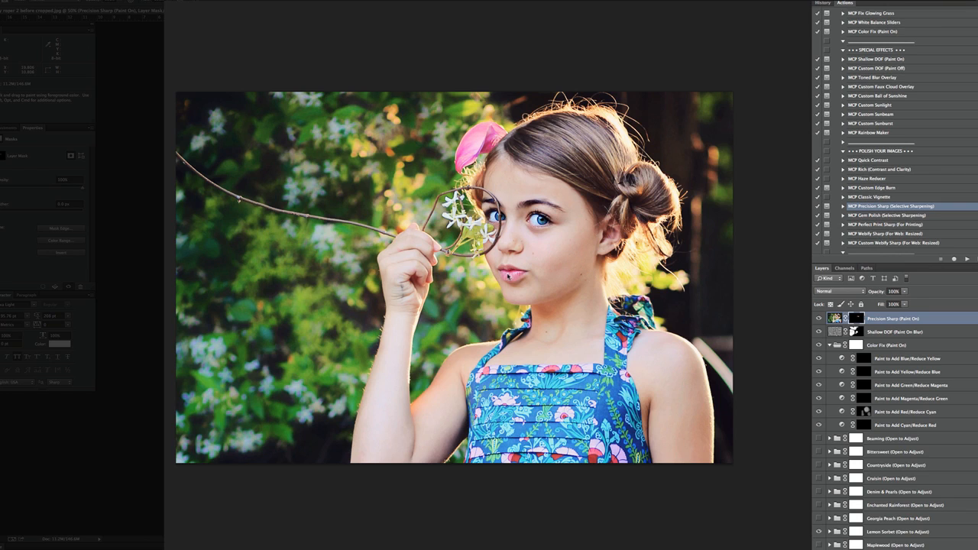
pyautogui.moveTo(765, 281)
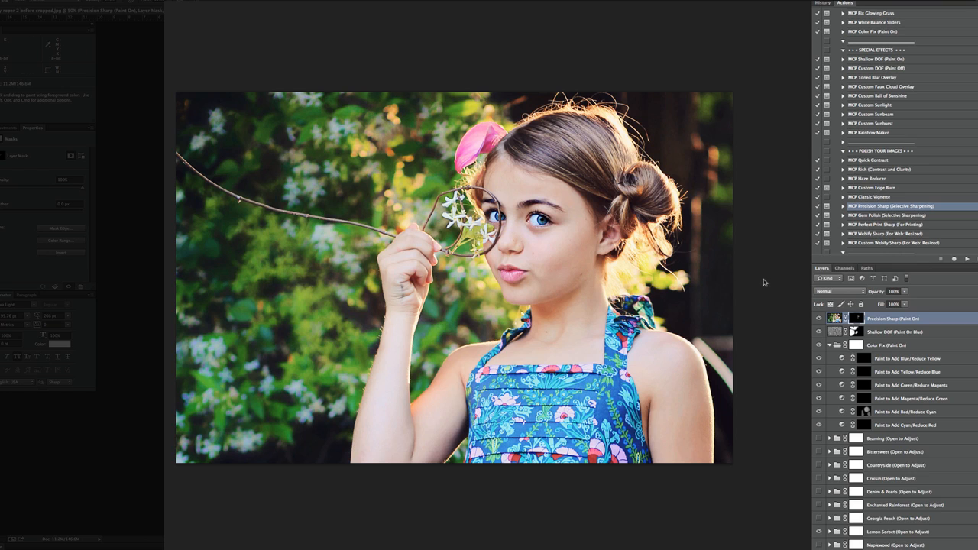
pyautogui.click(820, 319)
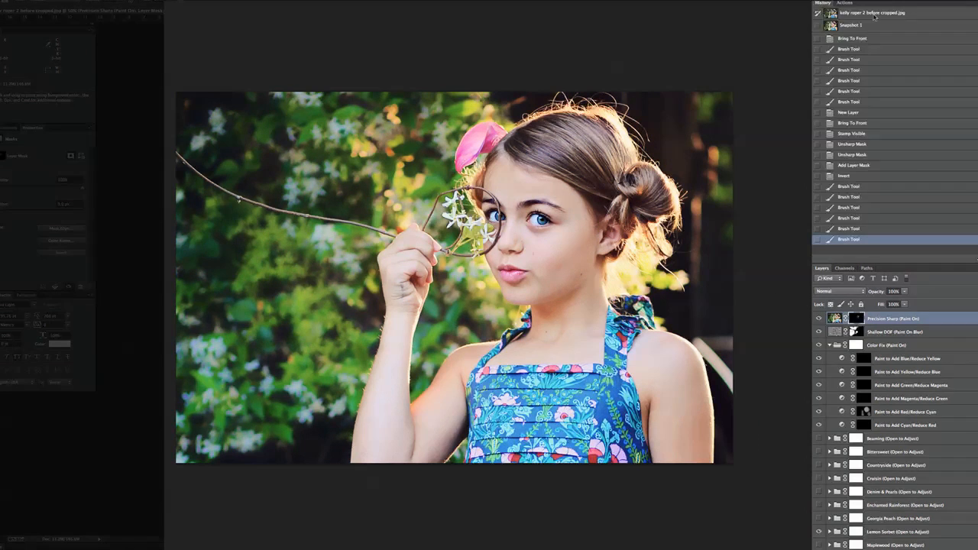
# Step: Compare the unedited original in History, then return to Snapshot 1's colour-popped edits
pyautogui.click(871, 12)
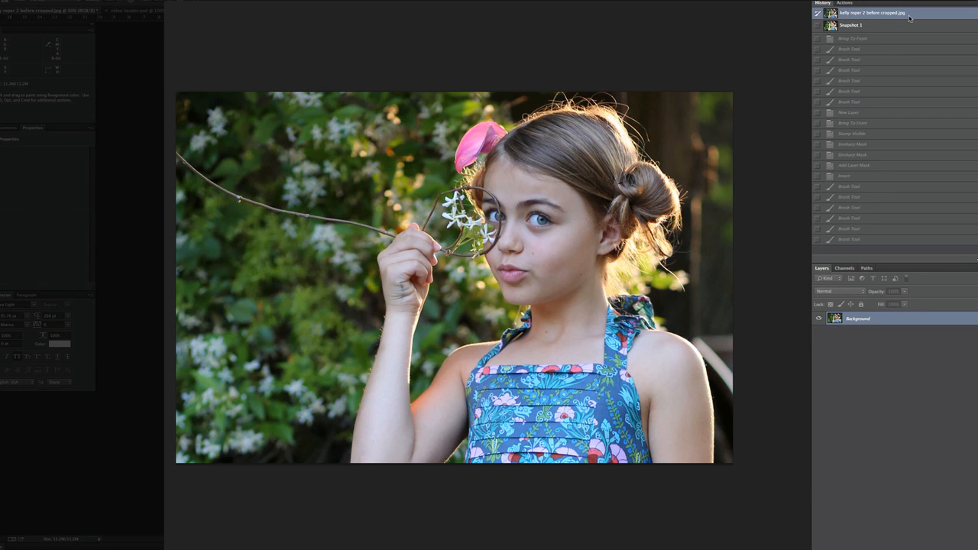
pyautogui.moveTo(883, 28)
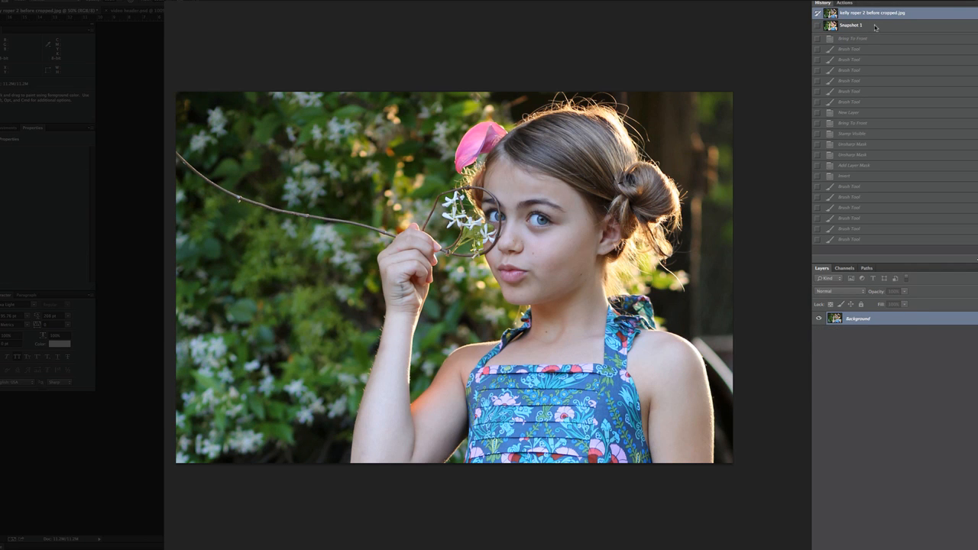
pyautogui.click(850, 24)
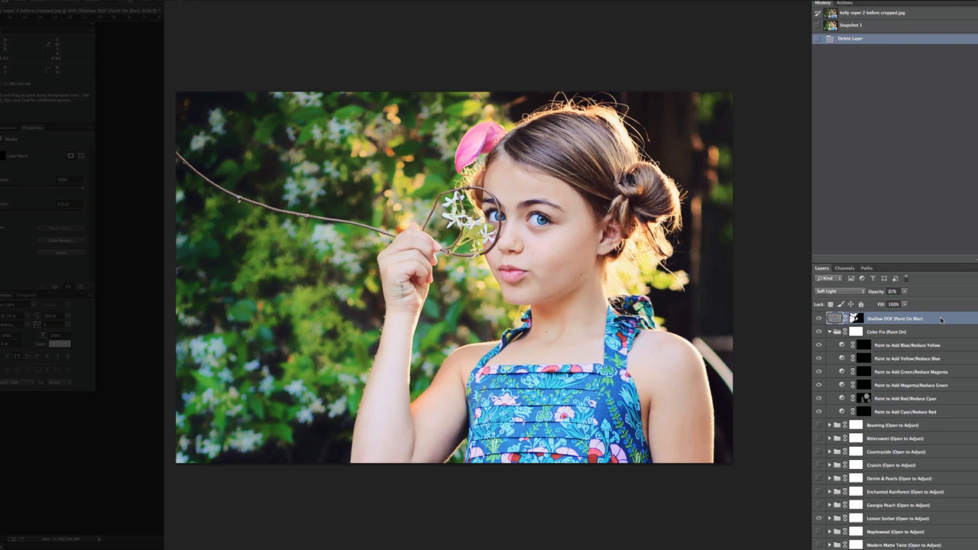
pyautogui.moveTo(944, 321)
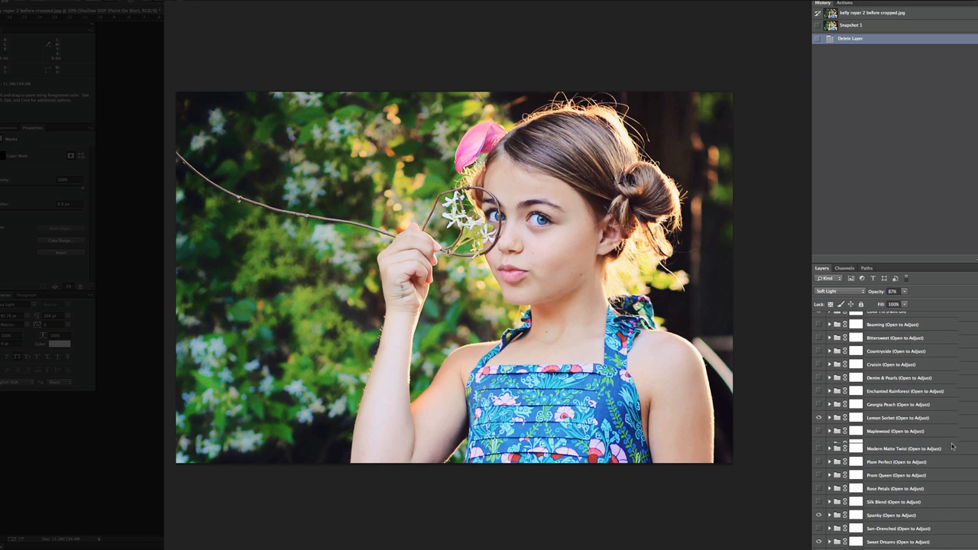
# Step: Lower the opacity of the color look layers to give the portrait a faded, muted matte tone
pyautogui.scroll(-3)
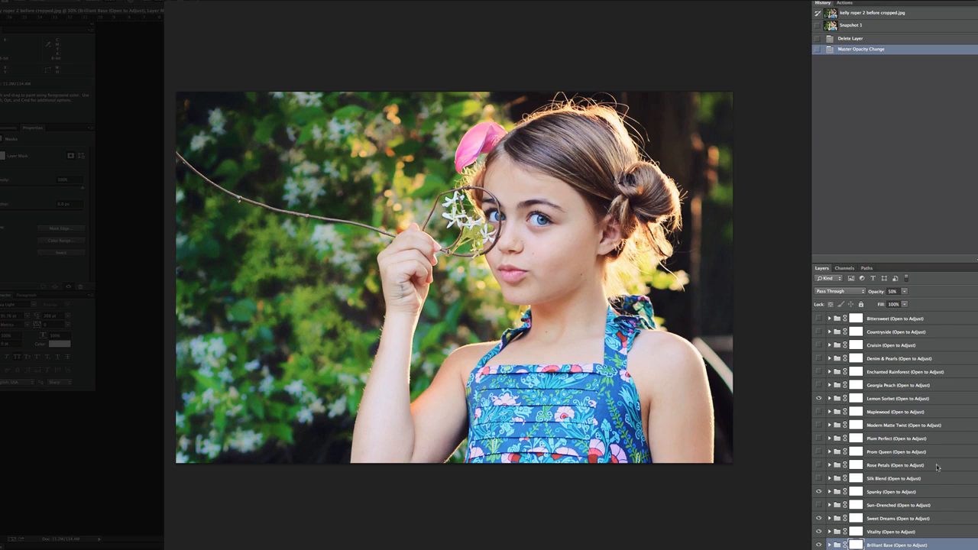
pyautogui.moveTo(932, 532)
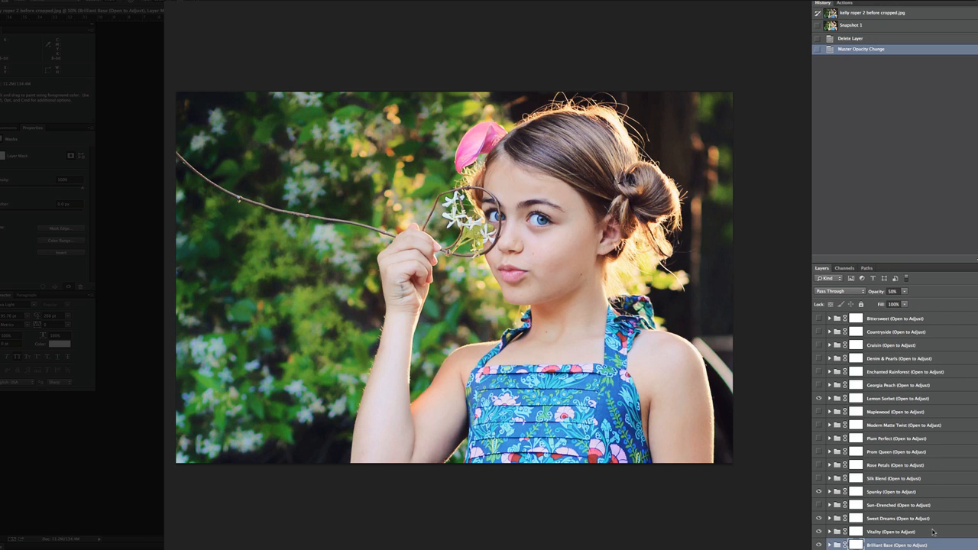
pyautogui.click(889, 532)
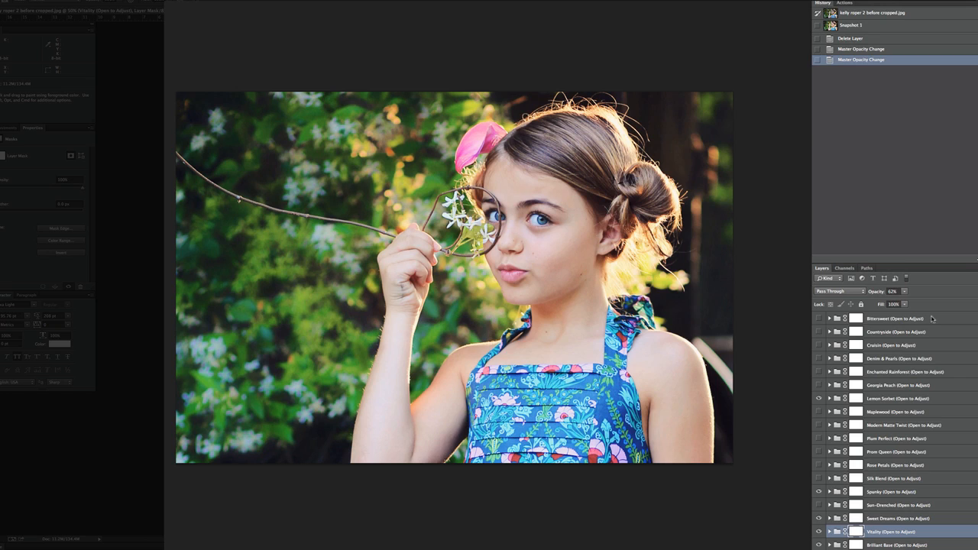
pyautogui.moveTo(945, 319)
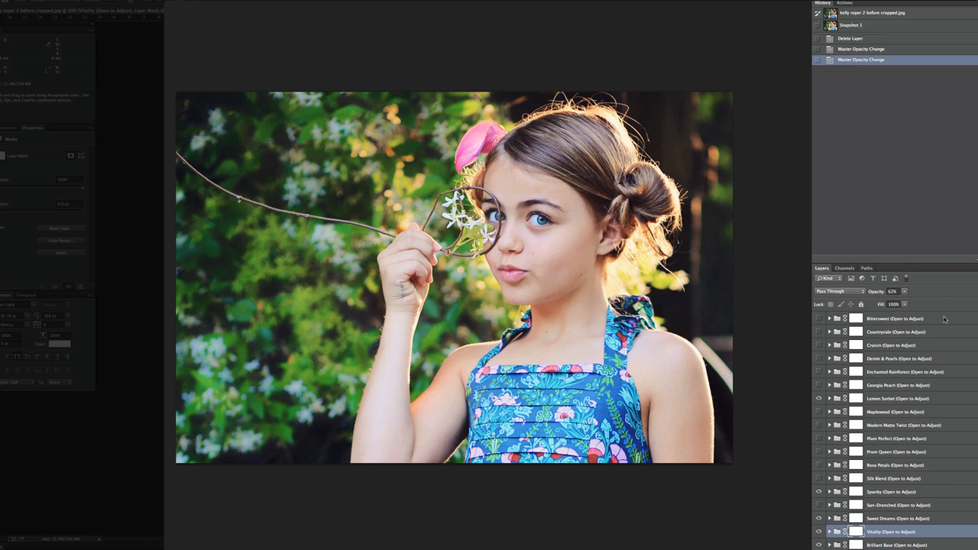
pyautogui.moveTo(939, 292)
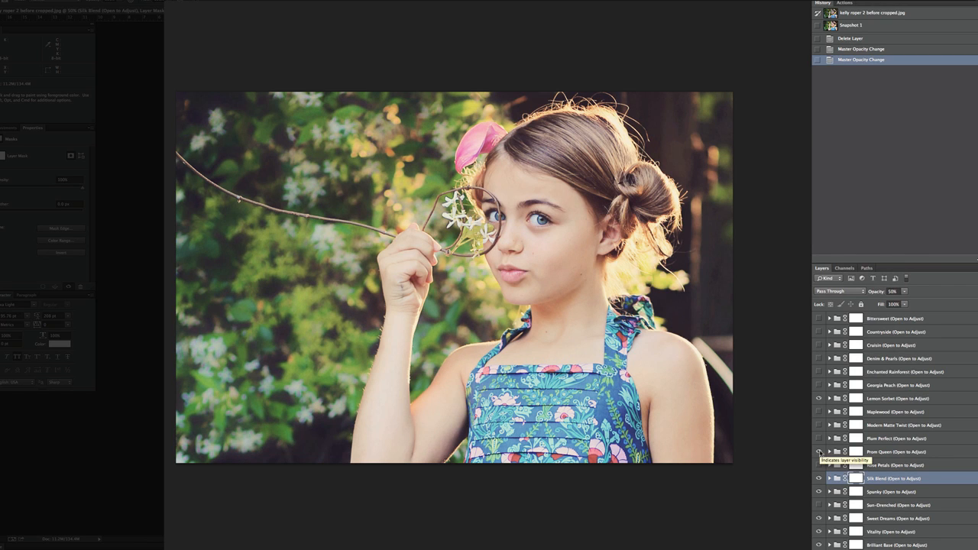
pyautogui.click(819, 452)
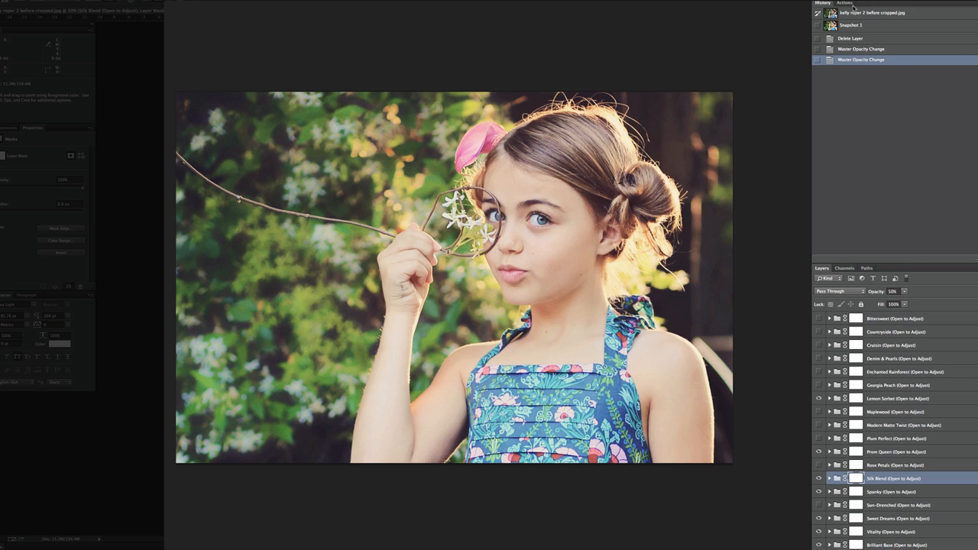
# Step: Run the sunburst action through its Continue and positioning prompts to add the glow group
pyautogui.click(844, 3)
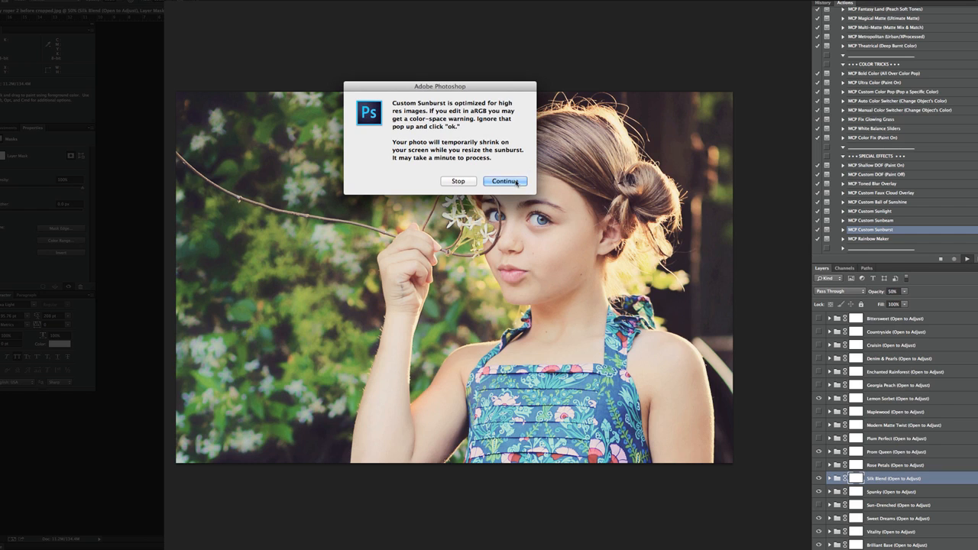
pyautogui.click(504, 180)
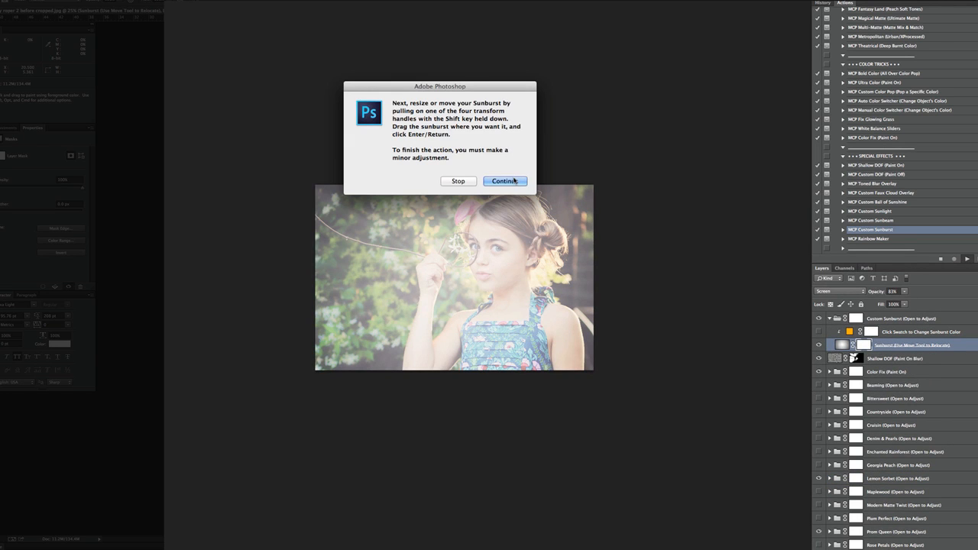
pyautogui.moveTo(449, 142)
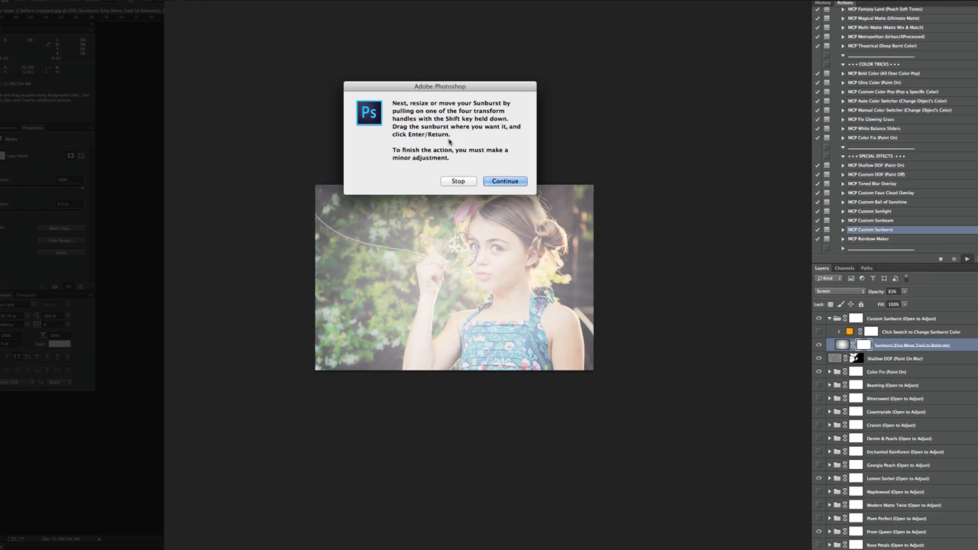
pyautogui.click(505, 180)
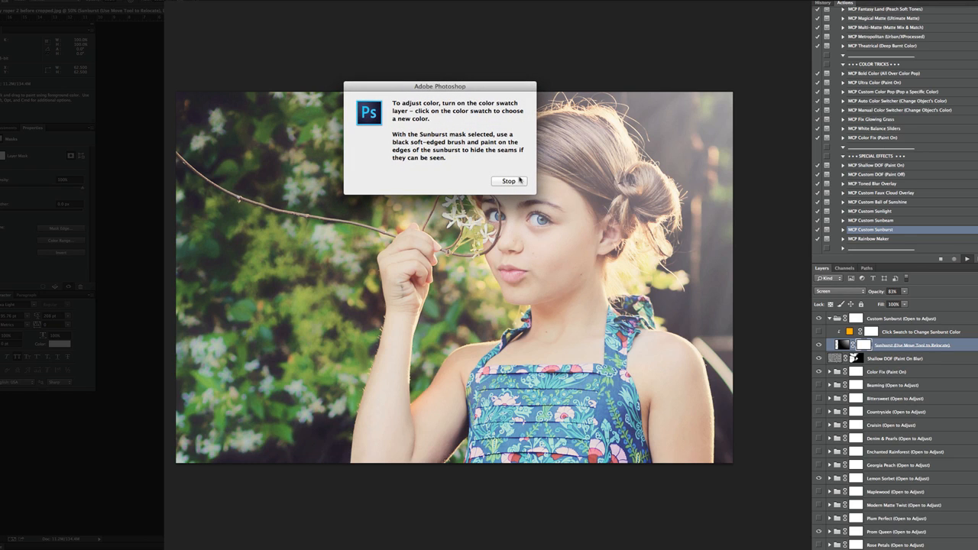
pyautogui.click(509, 181)
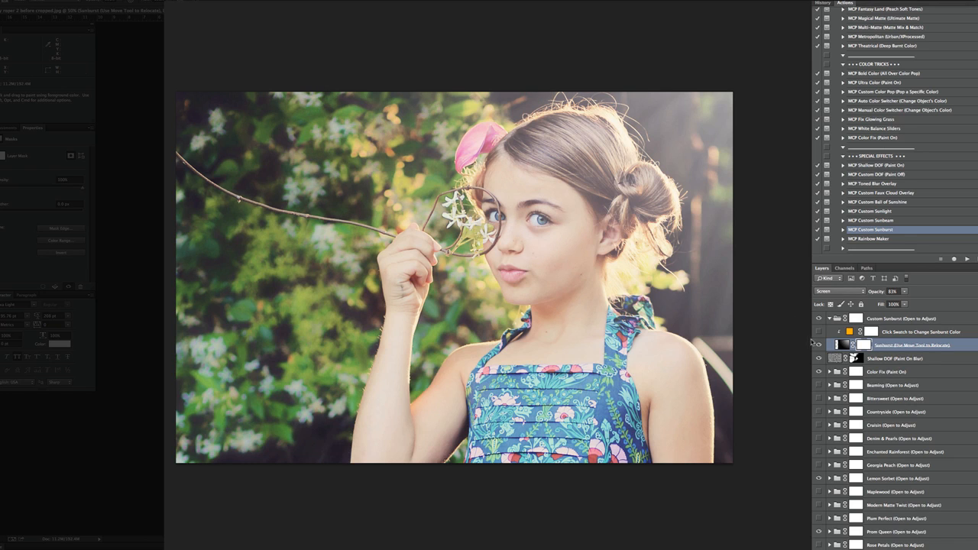
# Step: Recolour the sunburst's Color Fill swatch to a warm orange in the Color Picker
pyautogui.click(820, 331)
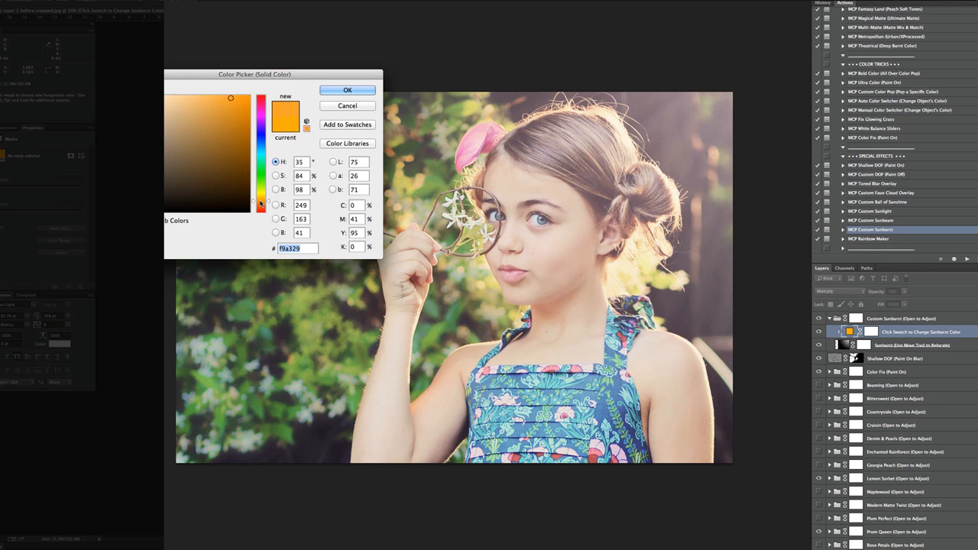
pyautogui.click(347, 90)
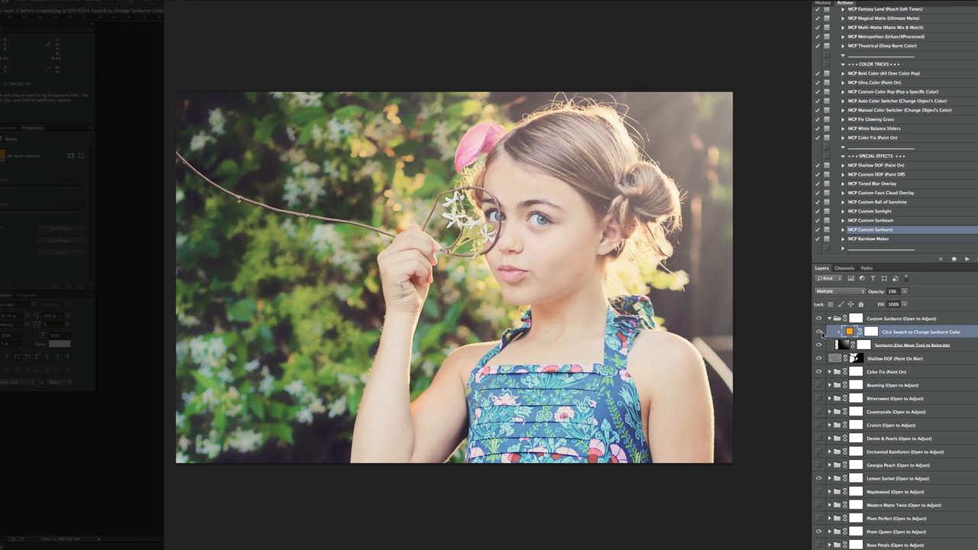
# Step: Collapse the sunburst group, run Precision Sharp, then run Group Everything to gather all edit layers
pyautogui.click(830, 319)
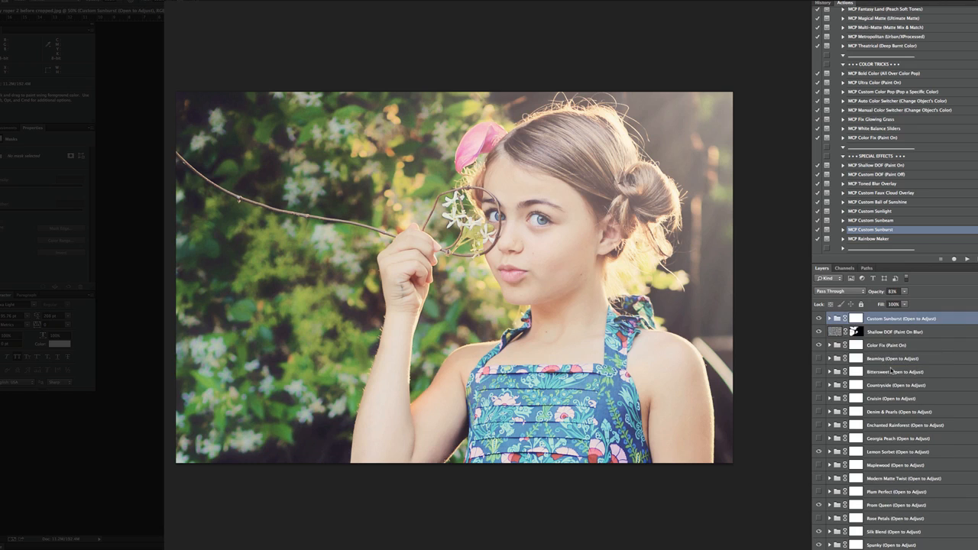
pyautogui.moveTo(893, 358)
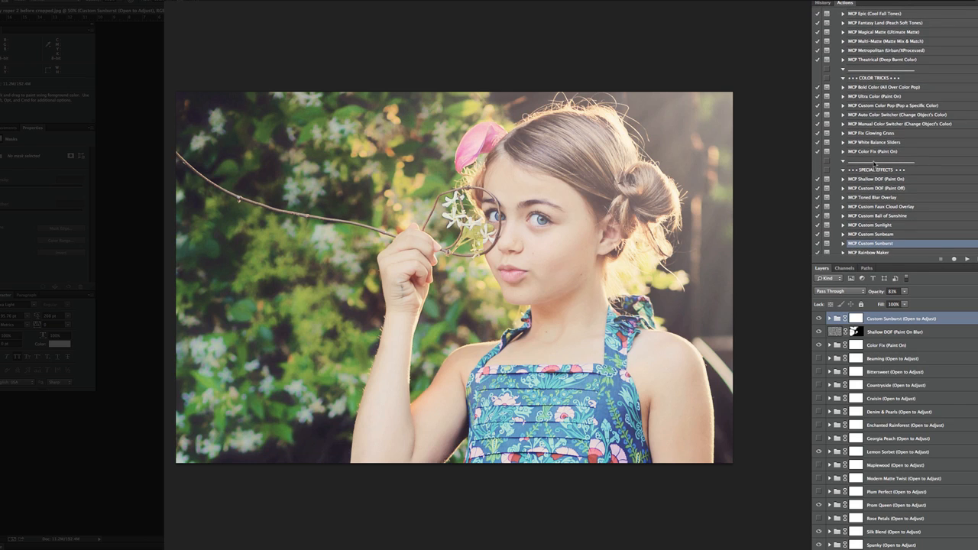
pyautogui.scroll(-3)
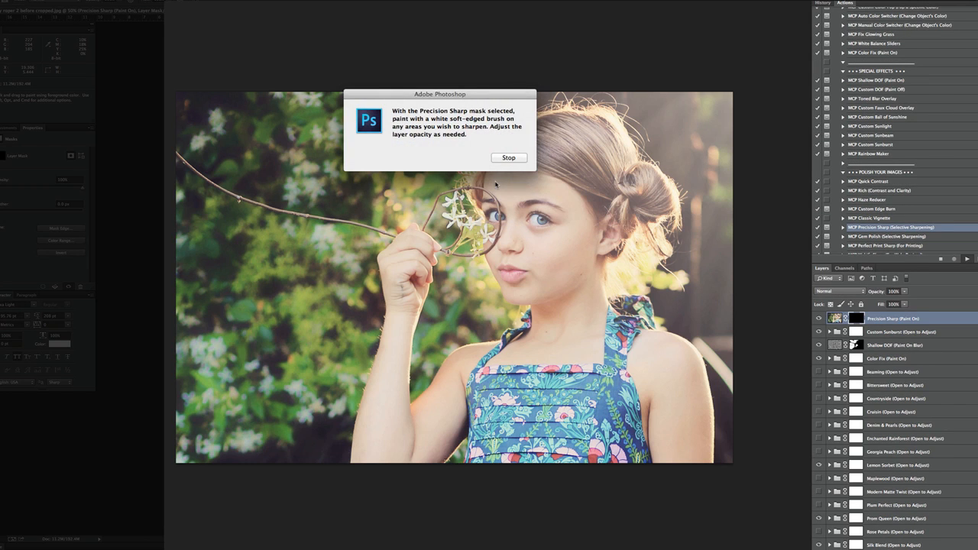
pyautogui.click(507, 157)
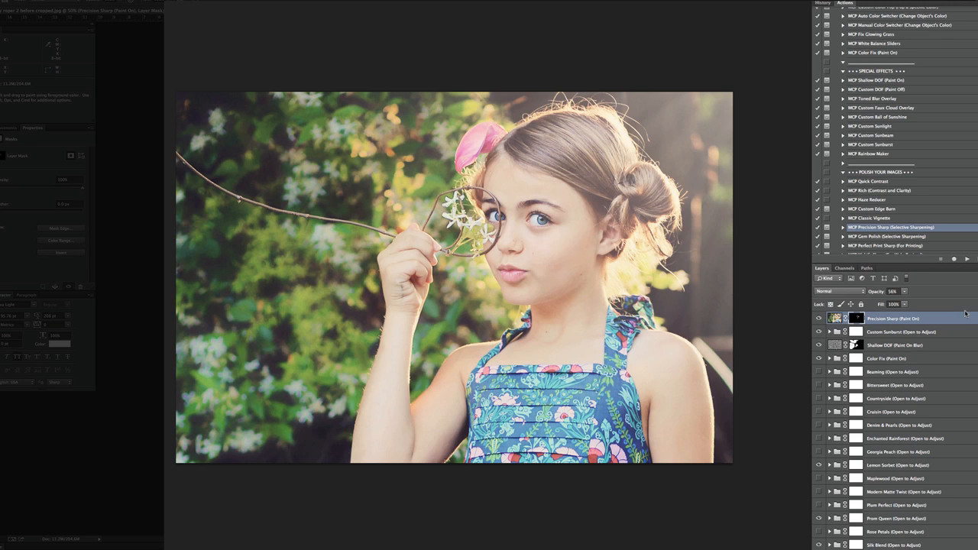
pyautogui.scroll(-3)
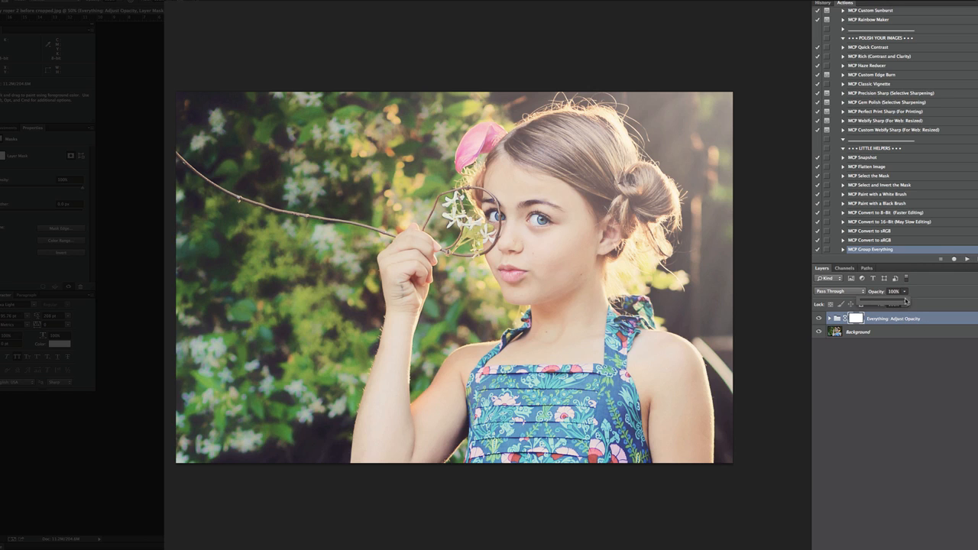
# Step: Tone down the grouped edits' opacity and save the hazy matte sunburst edit as Snapshot 2
pyautogui.moveTo(894, 290); pyautogui.dragTo(890, 291)
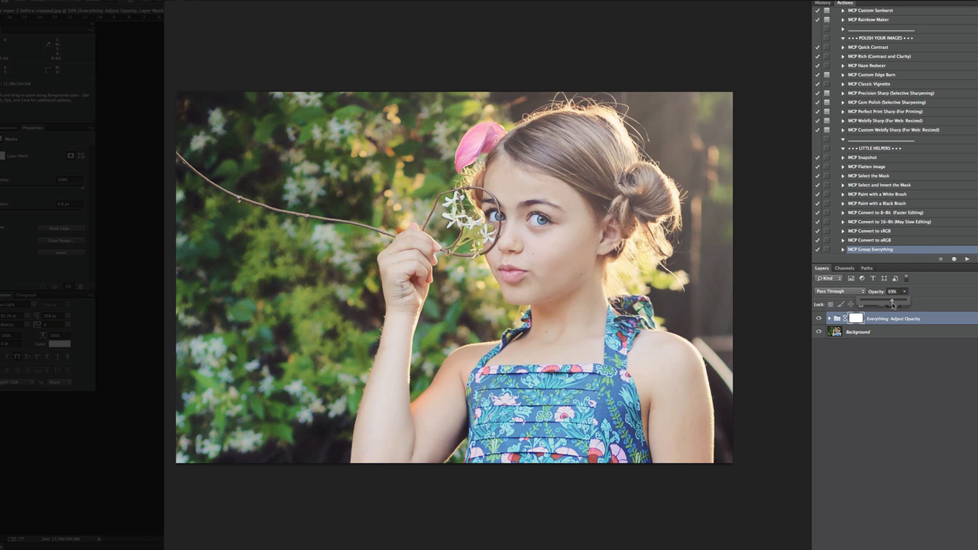
pyautogui.click(894, 290)
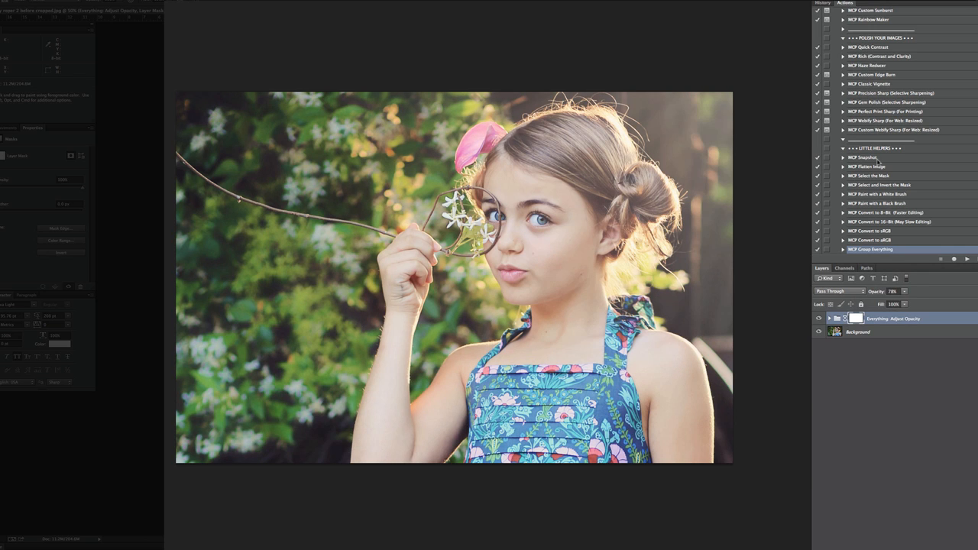
pyautogui.click(862, 157)
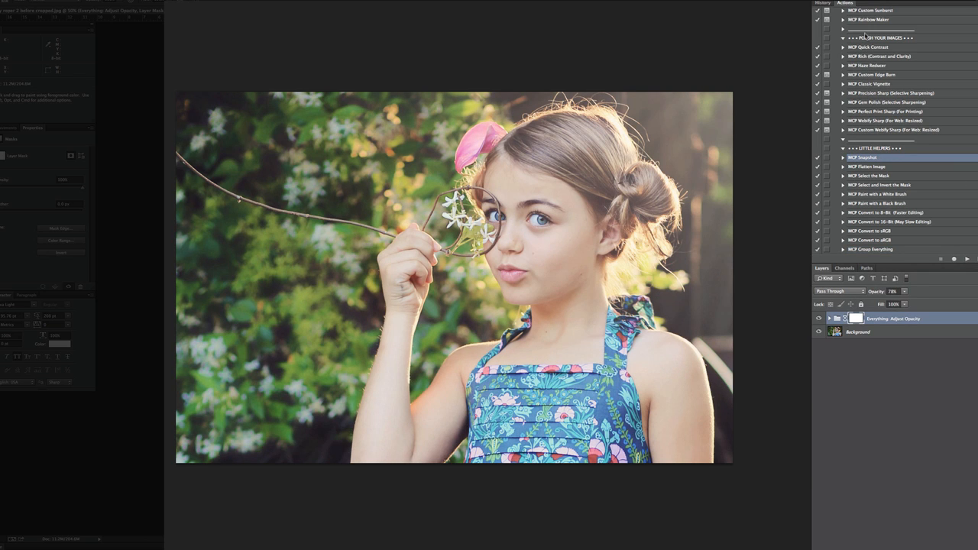
pyautogui.click(824, 3)
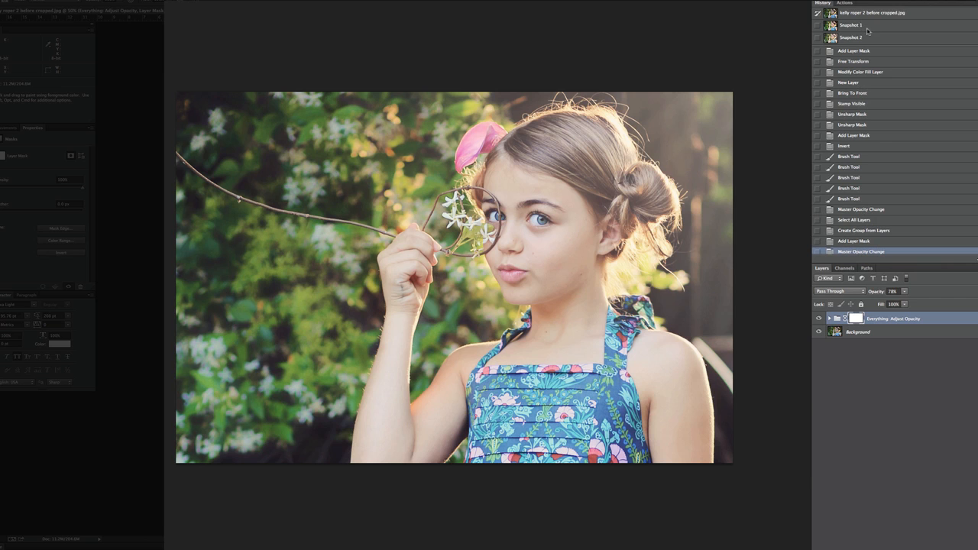
# Step: Cycle through Snapshot 1, the original and Snapshot 2 in History, ending on the original
pyautogui.click(850, 24)
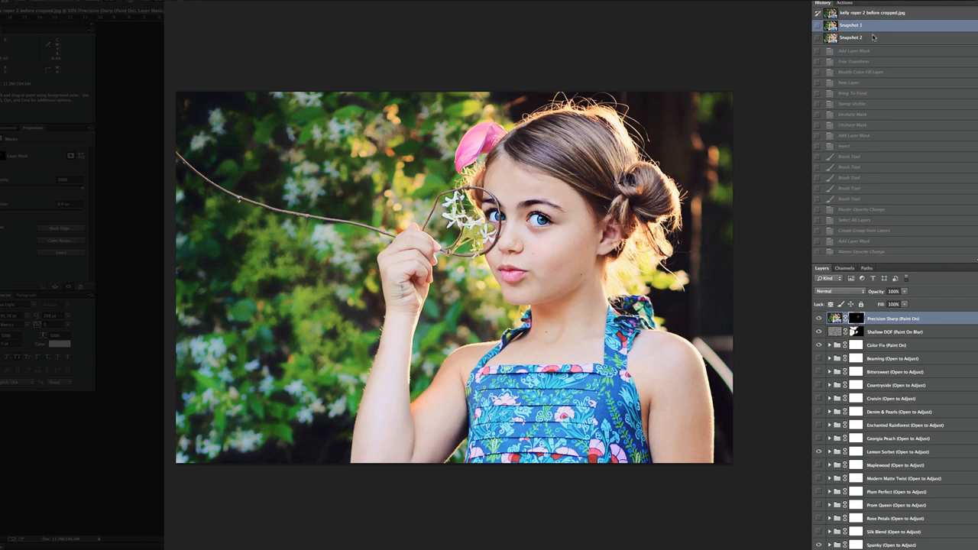
pyautogui.click(871, 12)
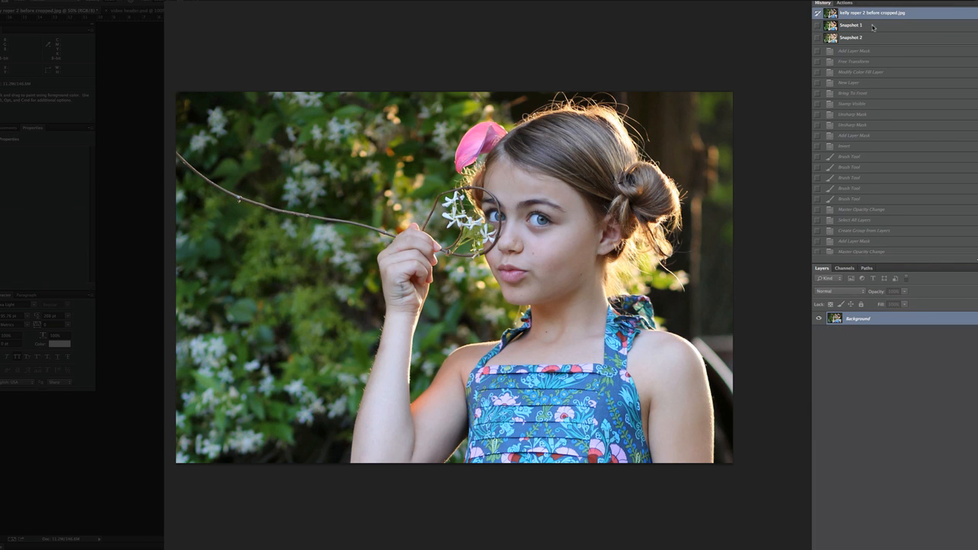
pyautogui.click(849, 24)
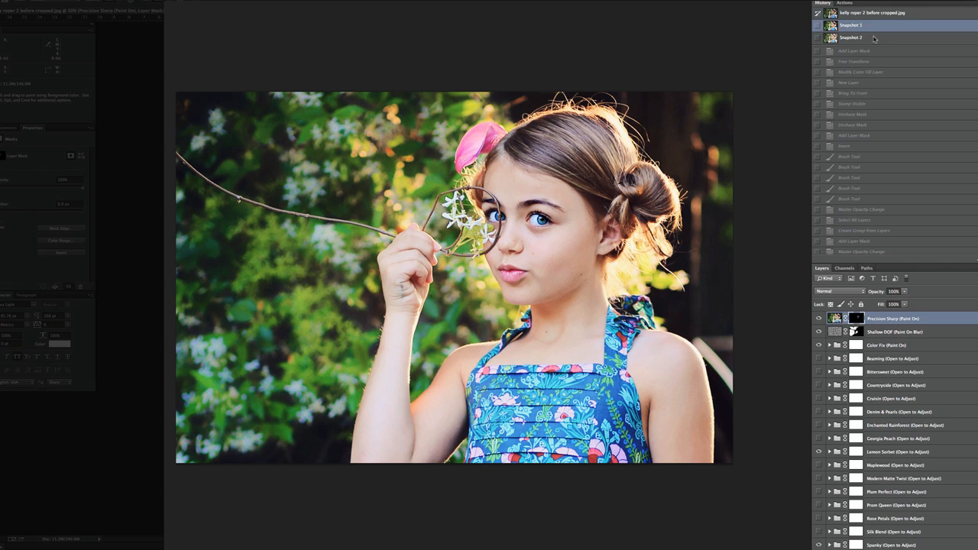
pyautogui.click(849, 37)
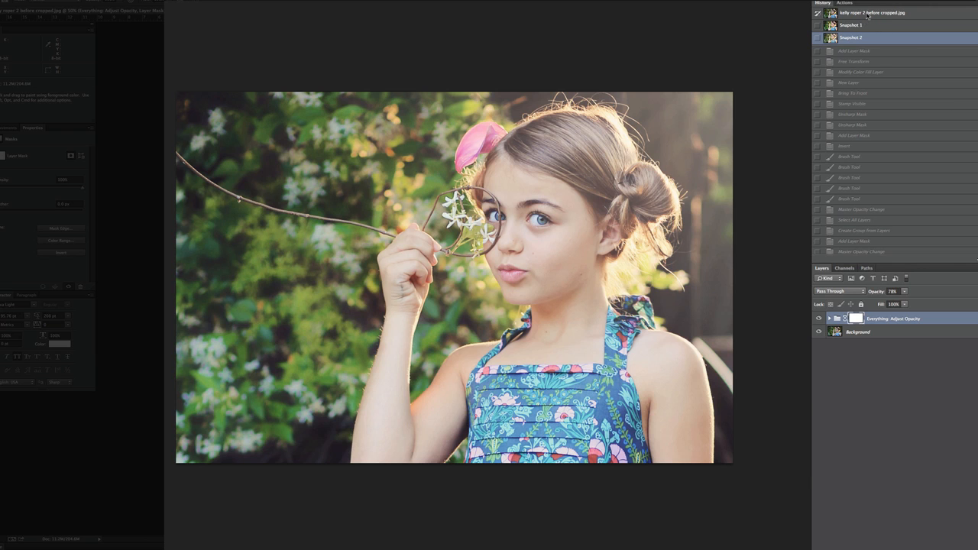
pyautogui.click(871, 12)
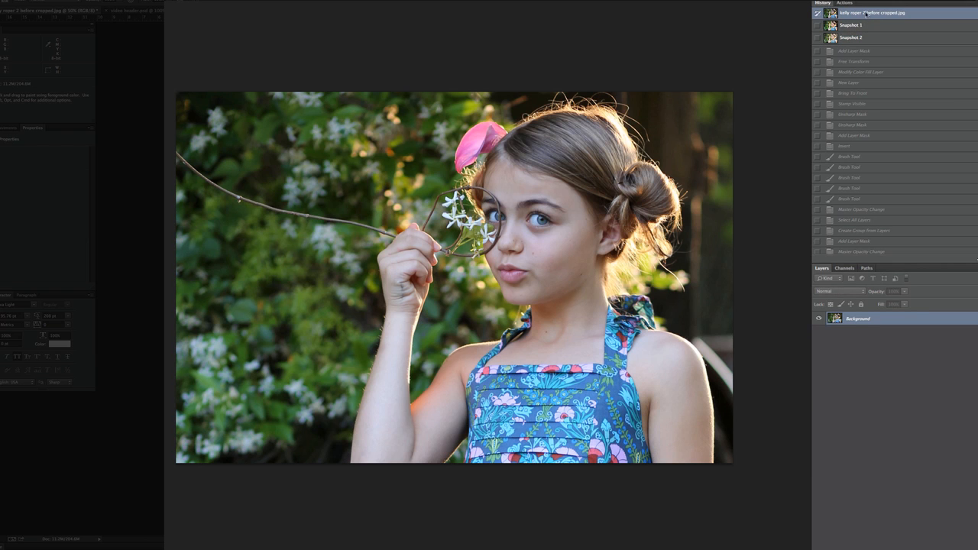
# Step: Run the Brilliant B&W Base action from the Actions panel on the portrait
pyautogui.click(844, 3)
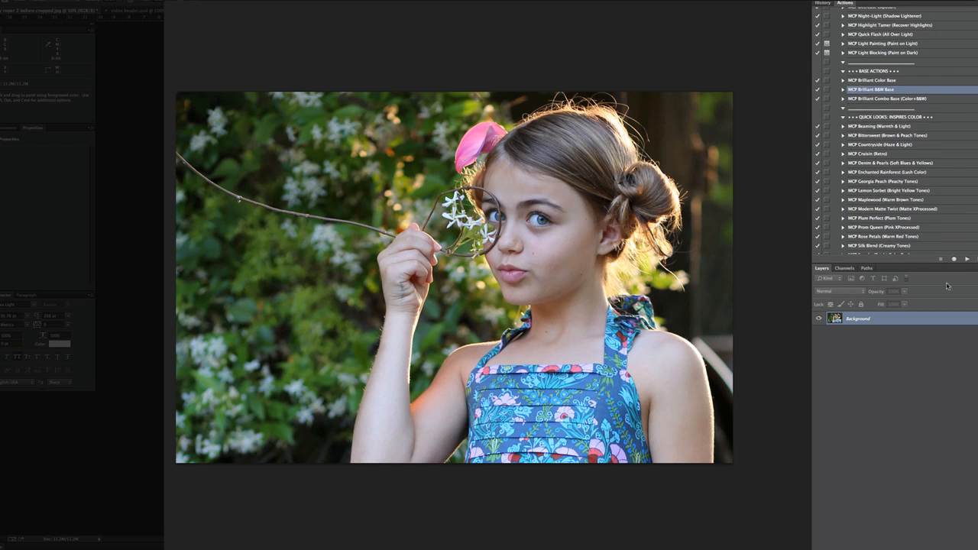
pyautogui.click(966, 258)
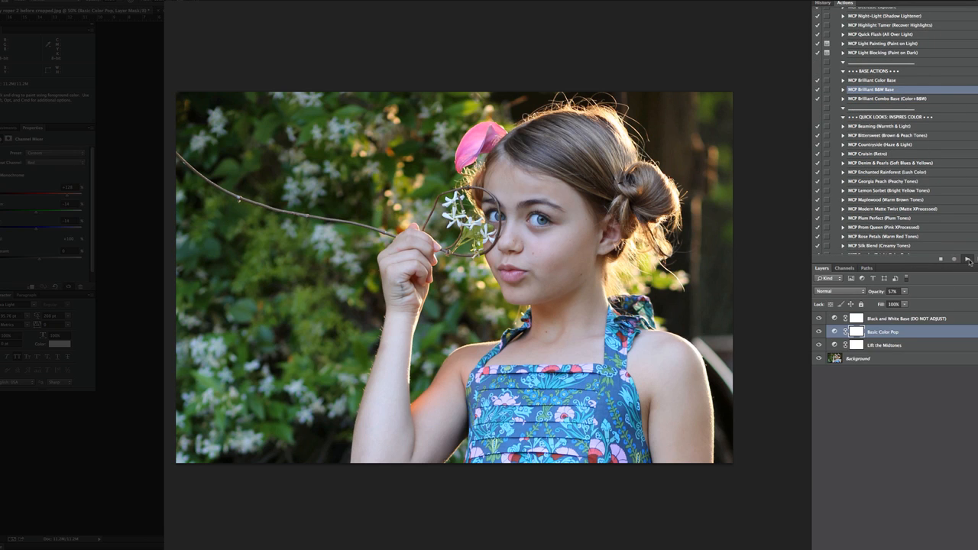
pyautogui.click(966, 258)
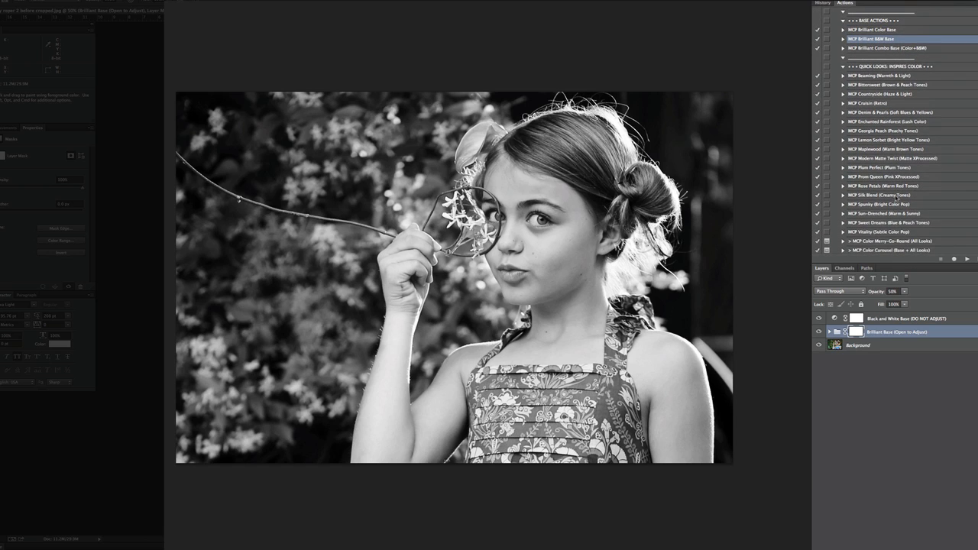
# Step: Apply a matte black and white quick-look action on top of the base
pyautogui.scroll(-3)
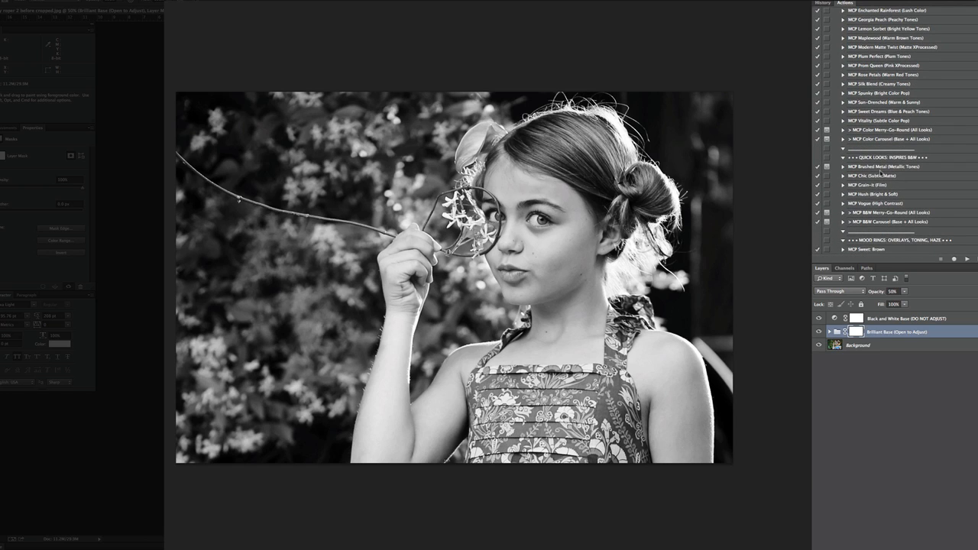
pyautogui.click(879, 174)
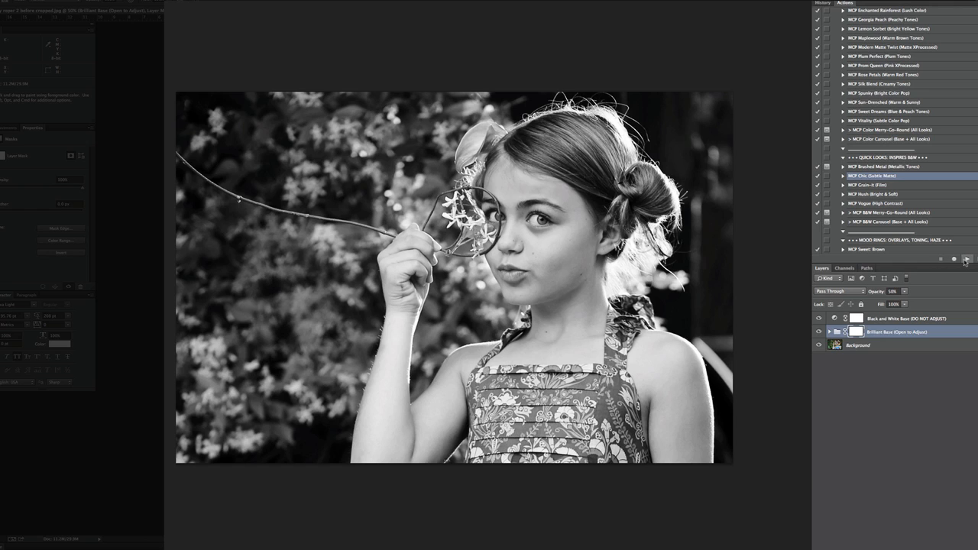
pyautogui.click(966, 260)
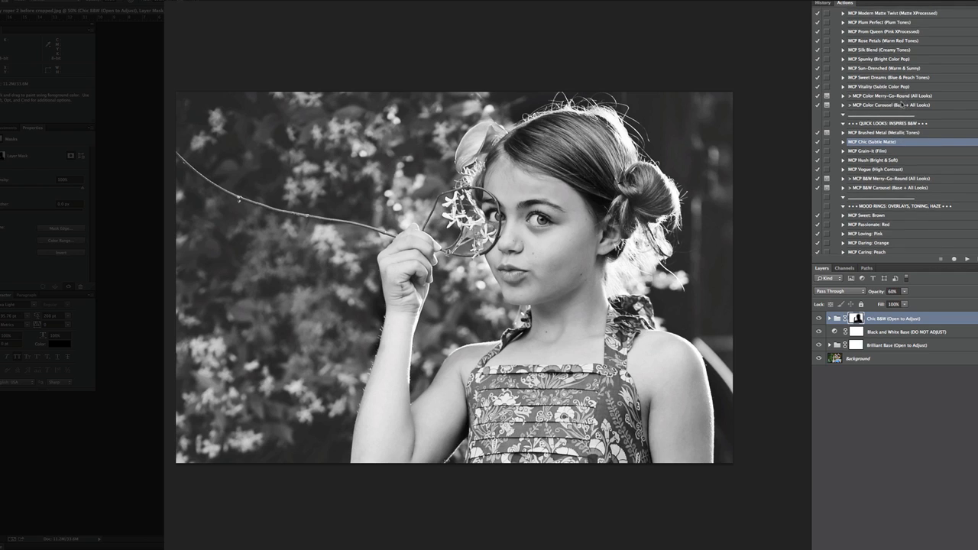
# Step: Run Precision Sharp and set the sharpening layer opacity to 70%
pyautogui.scroll(-3)
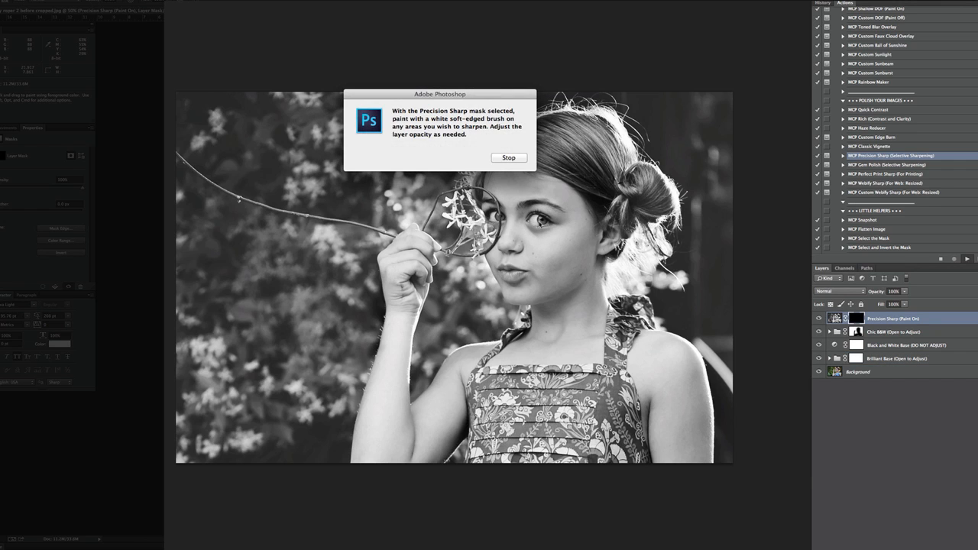
pyautogui.click(507, 157)
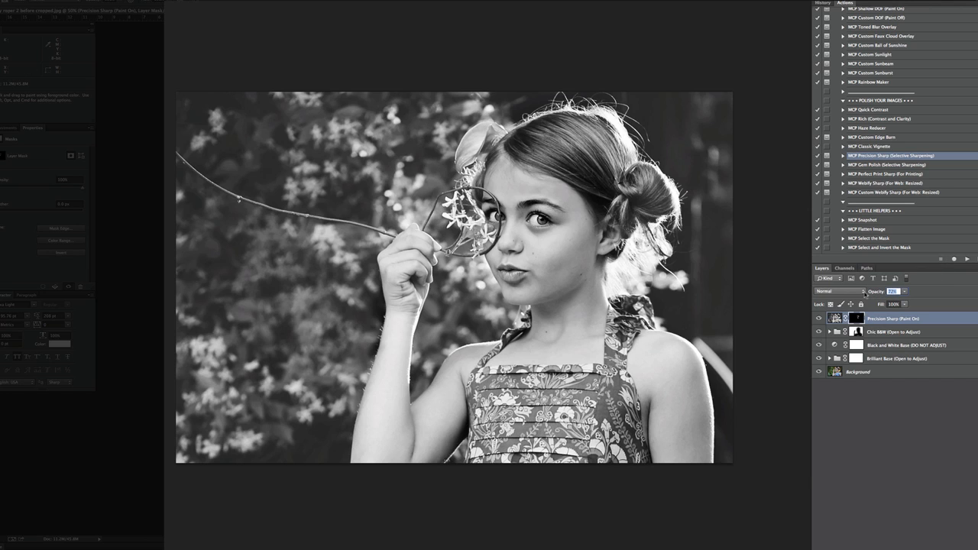
pyautogui.write('70')
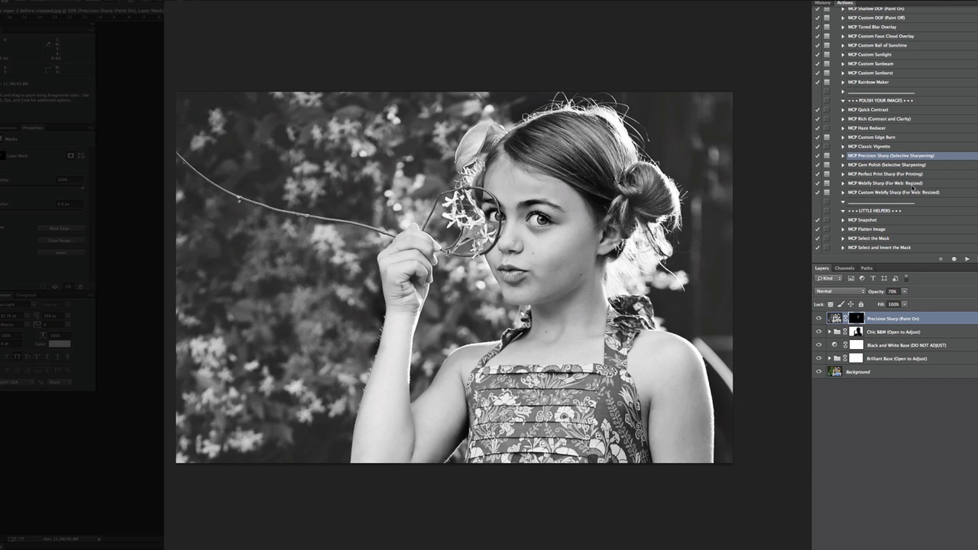
pyautogui.click(879, 220)
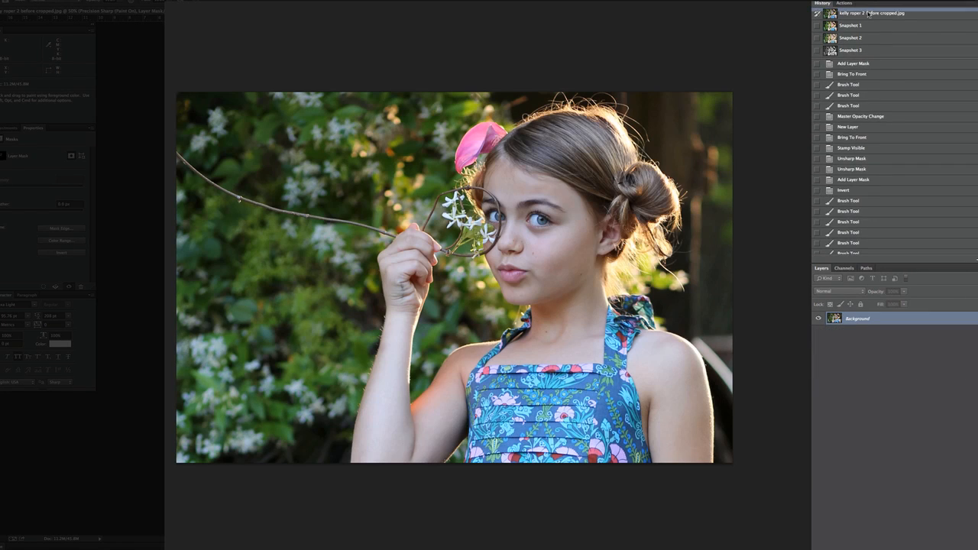
# Step: View Snapshot 1, Snapshot 2 and Snapshot 3 in History, ending on the matte B&W
pyautogui.click(850, 25)
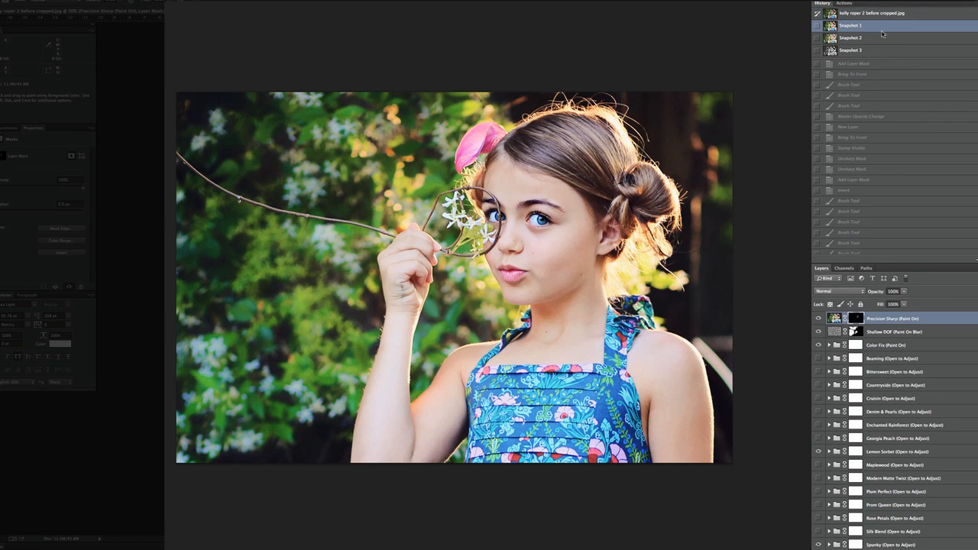
pyautogui.click(850, 38)
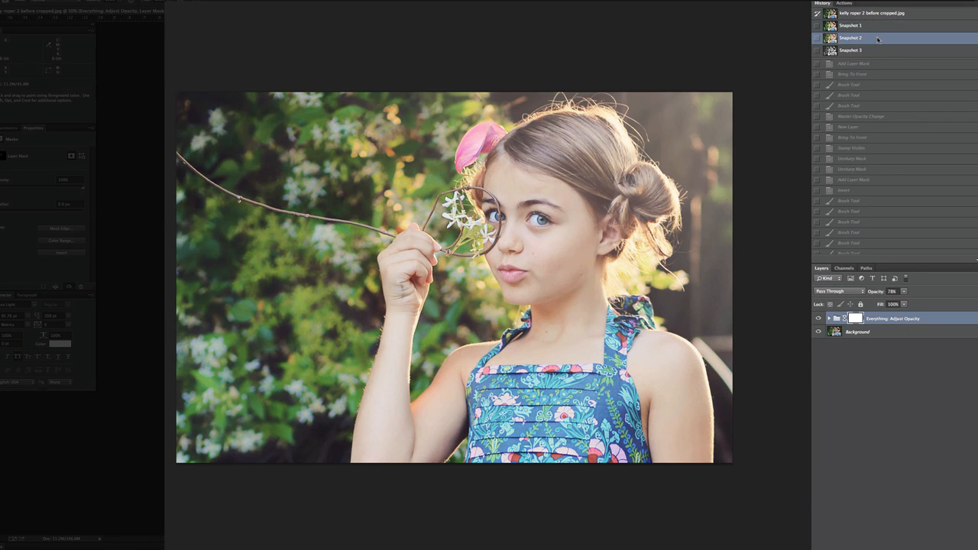
pyautogui.click(850, 49)
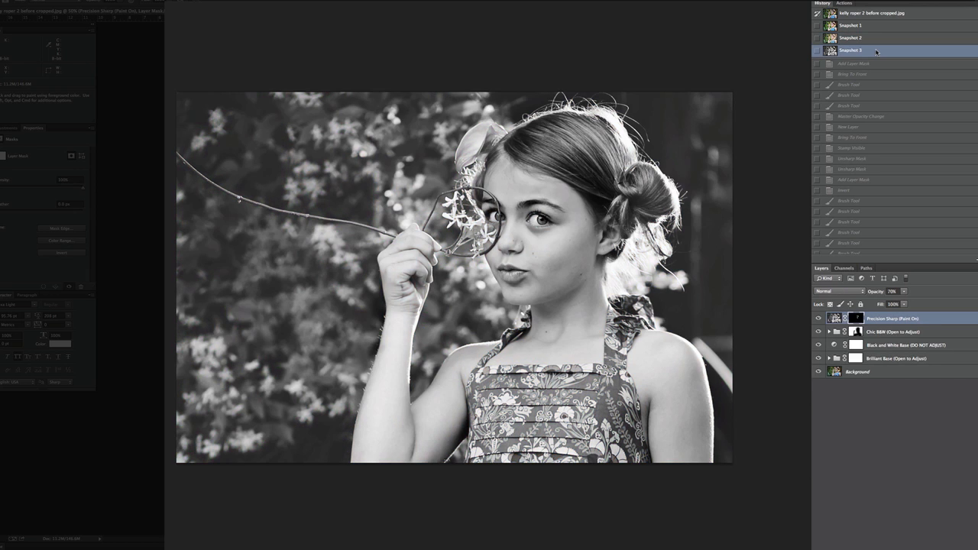